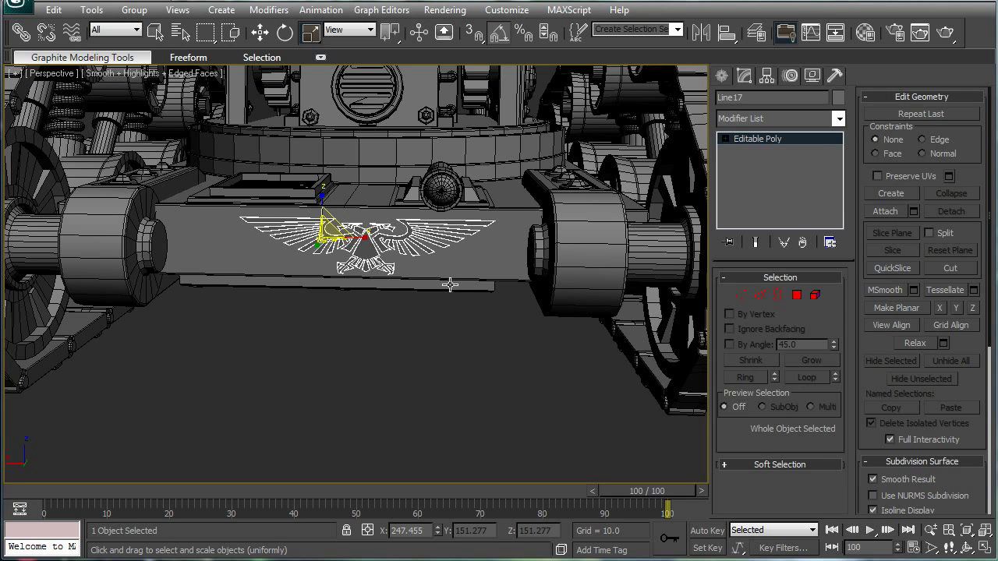
mouse_move(425, 365)
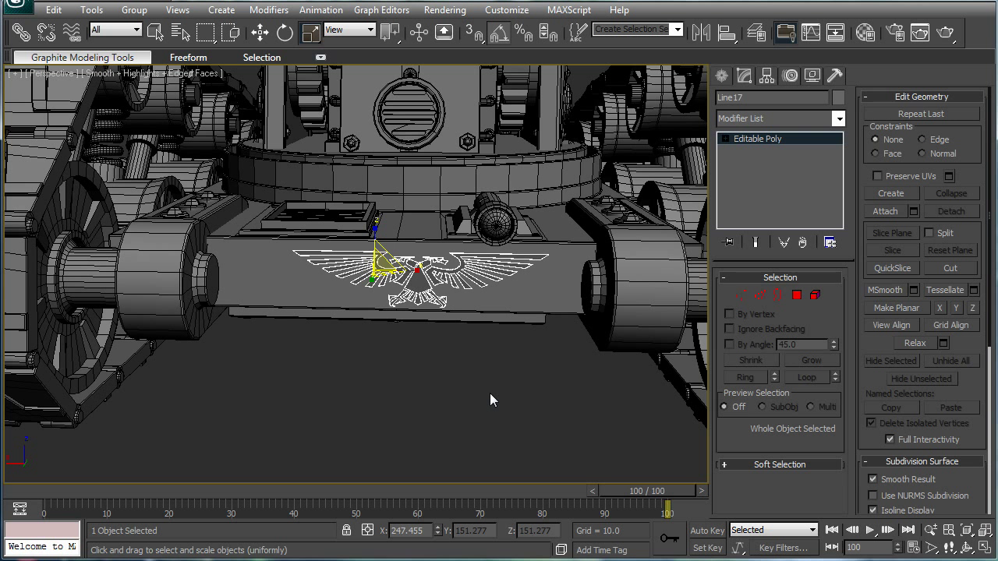
mouse_move(51, 72)
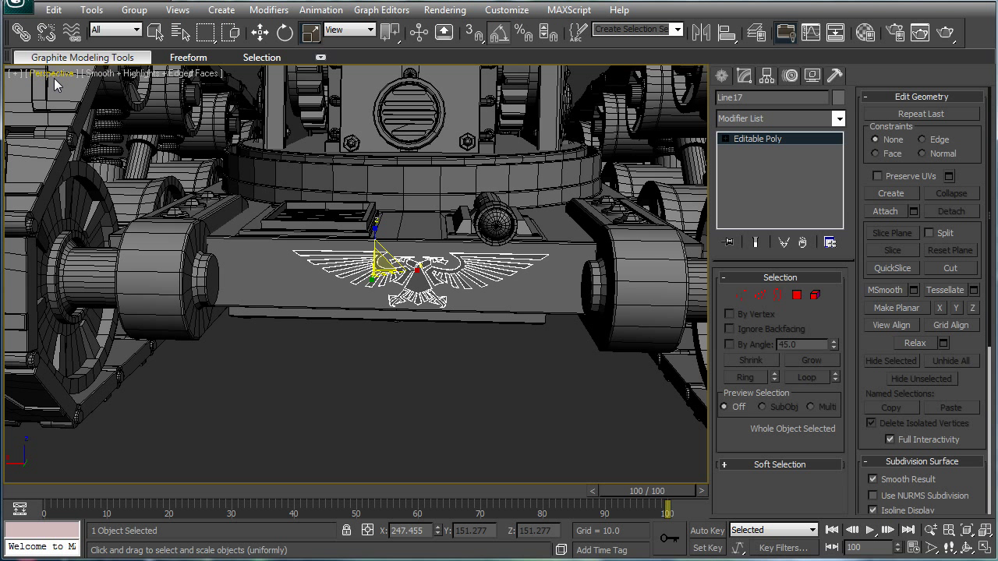
- Switch to Back view and move the Line17 eagle emblem onto the chassis plate centre
click(53, 72)
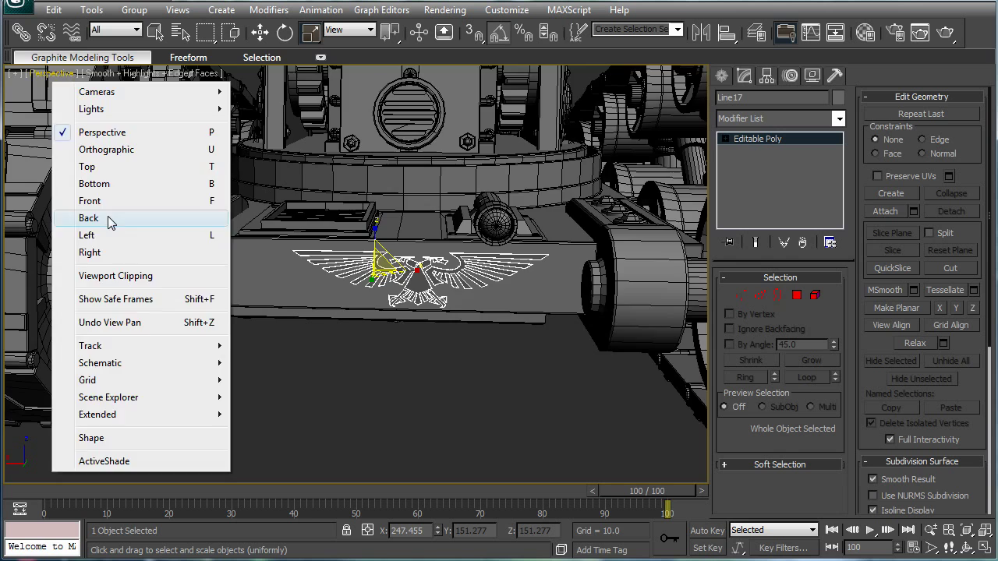
click(89, 218)
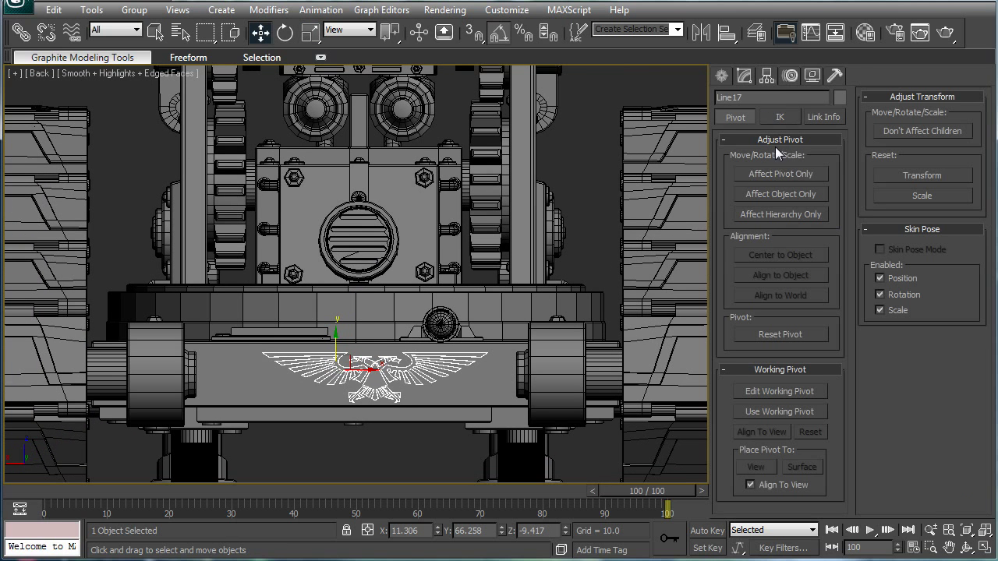
click(779, 173)
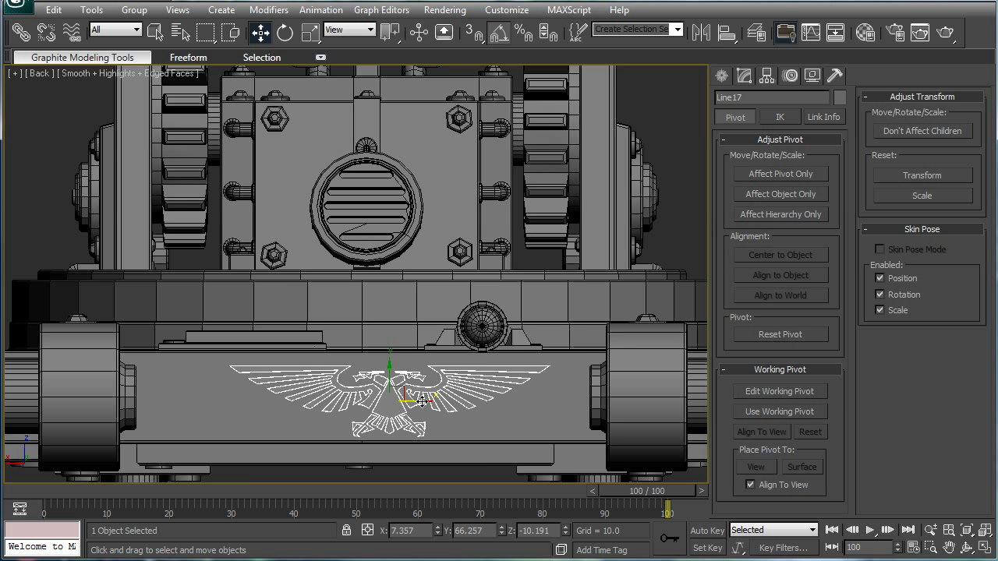
drag(421, 400, 390, 404)
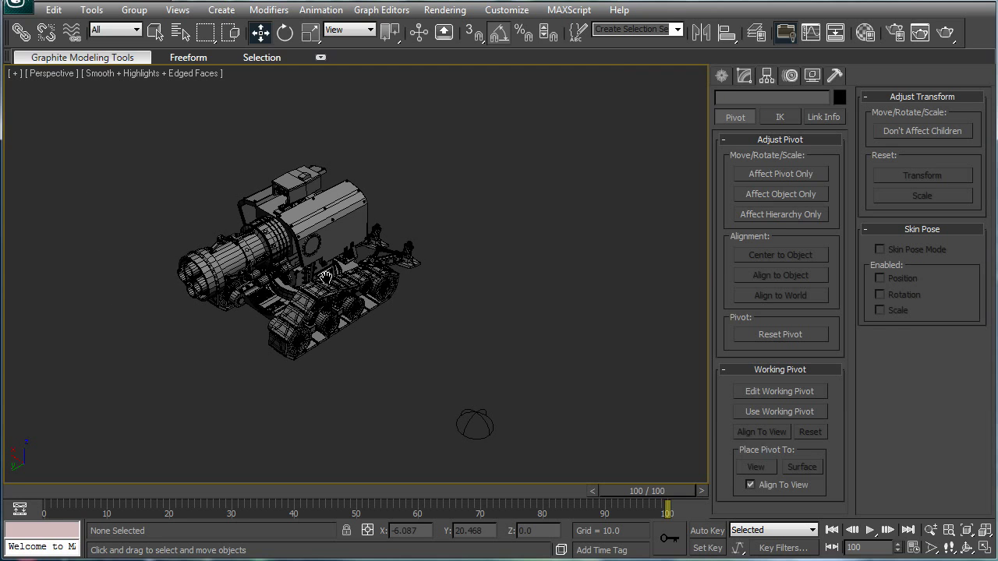
- Create a wide, flat cylinder and position it just beneath the cannon's tracks
drag(323, 277, 491, 236)
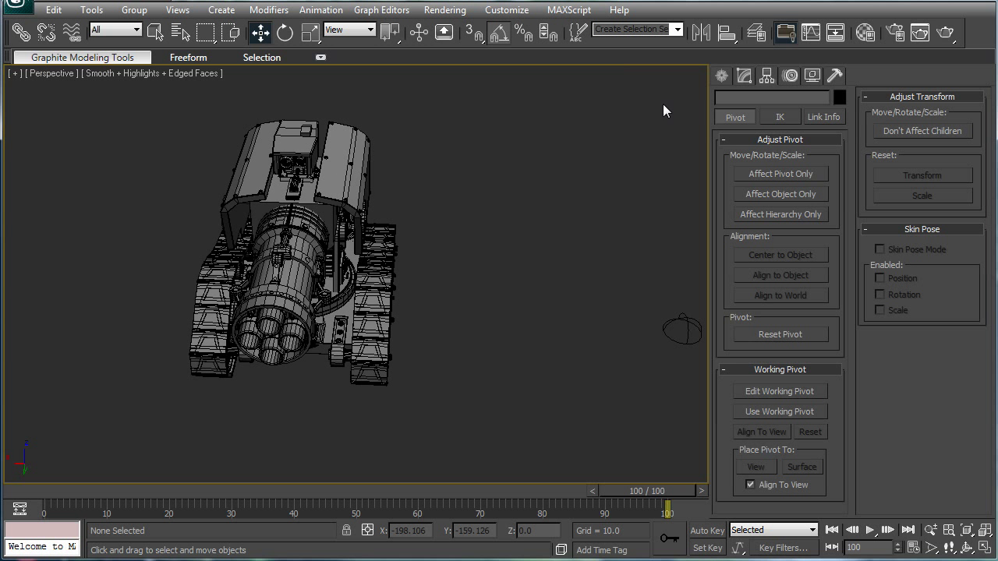
click(743, 75)
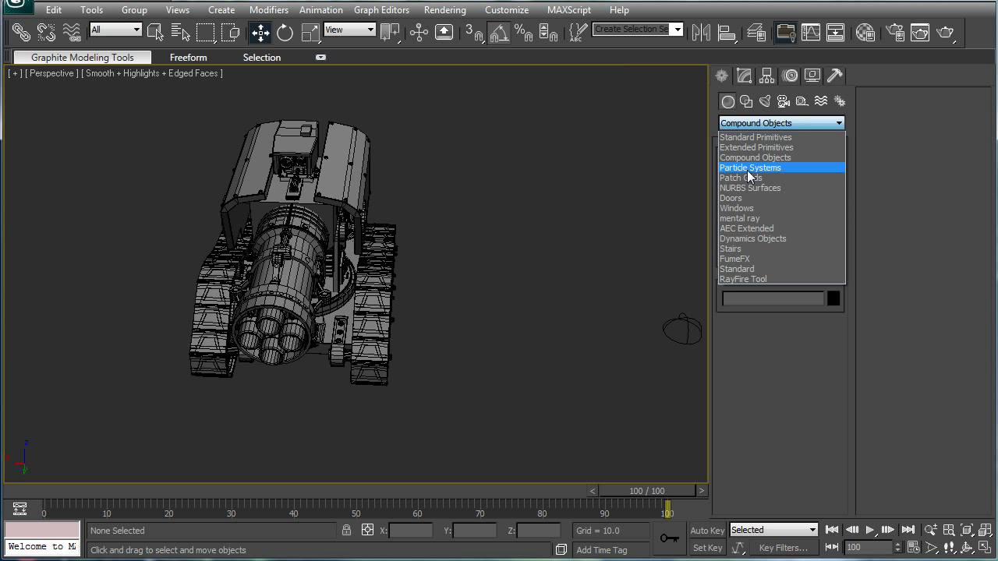
click(755, 137)
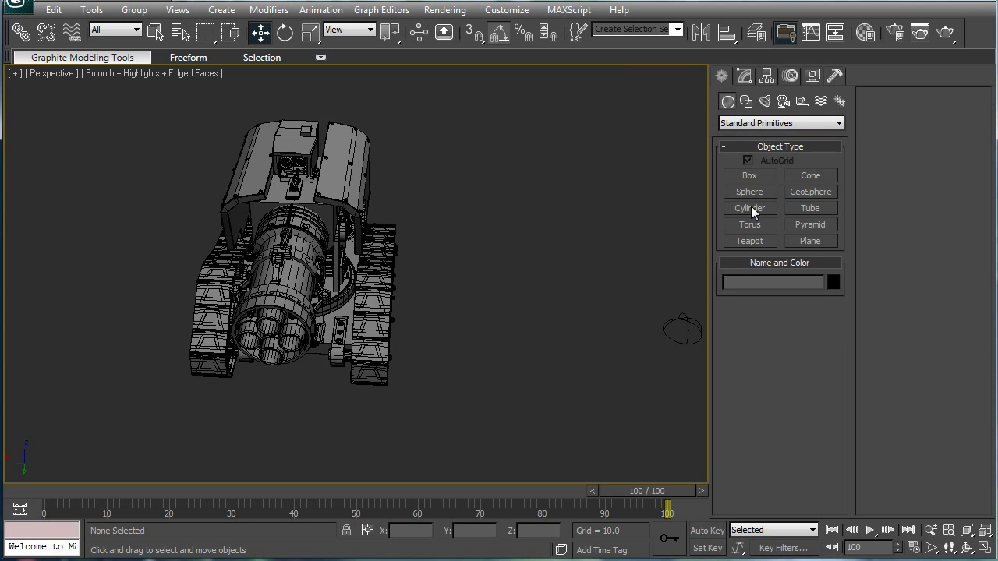
click(748, 207)
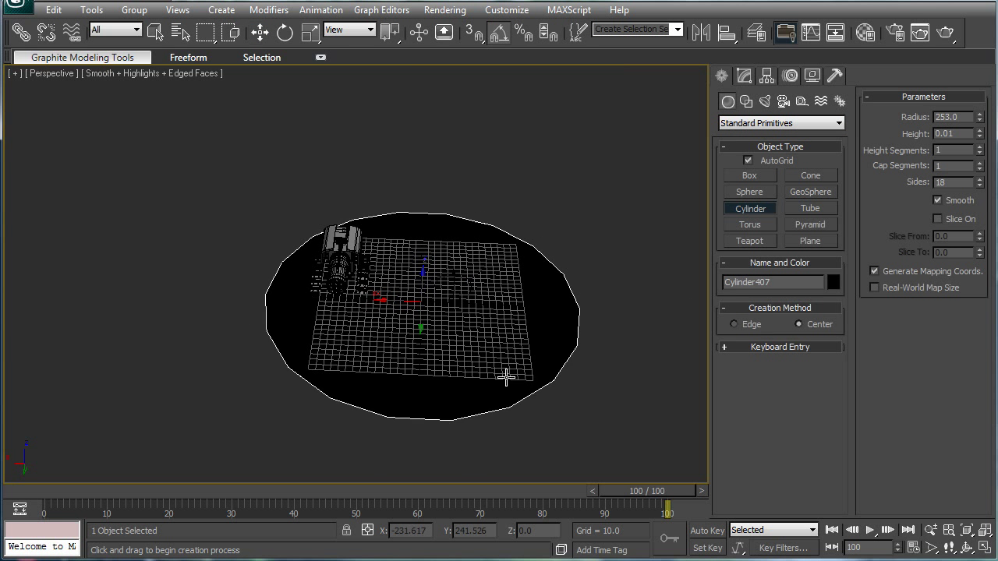
drag(507, 378, 480, 339)
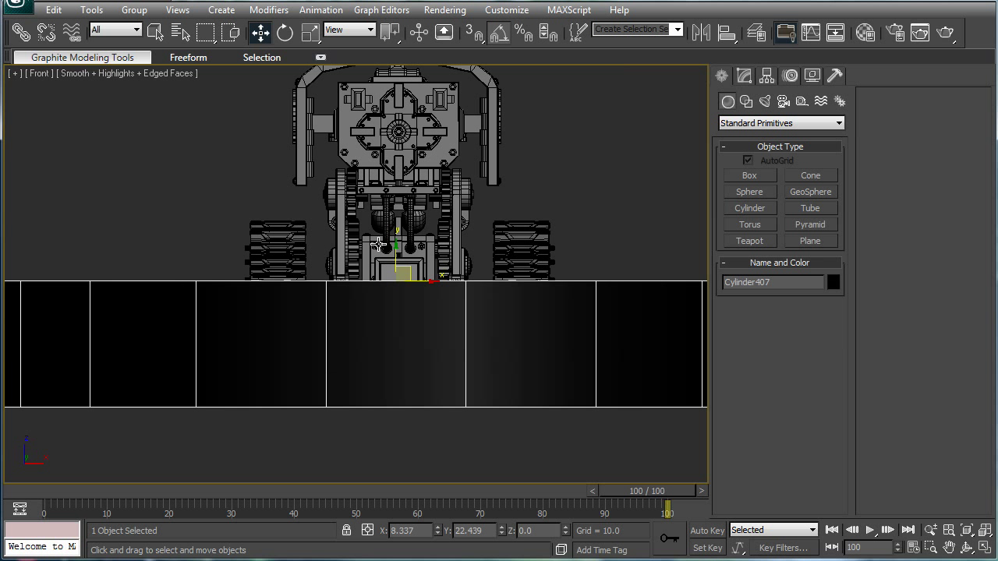
drag(398, 246, 400, 358)
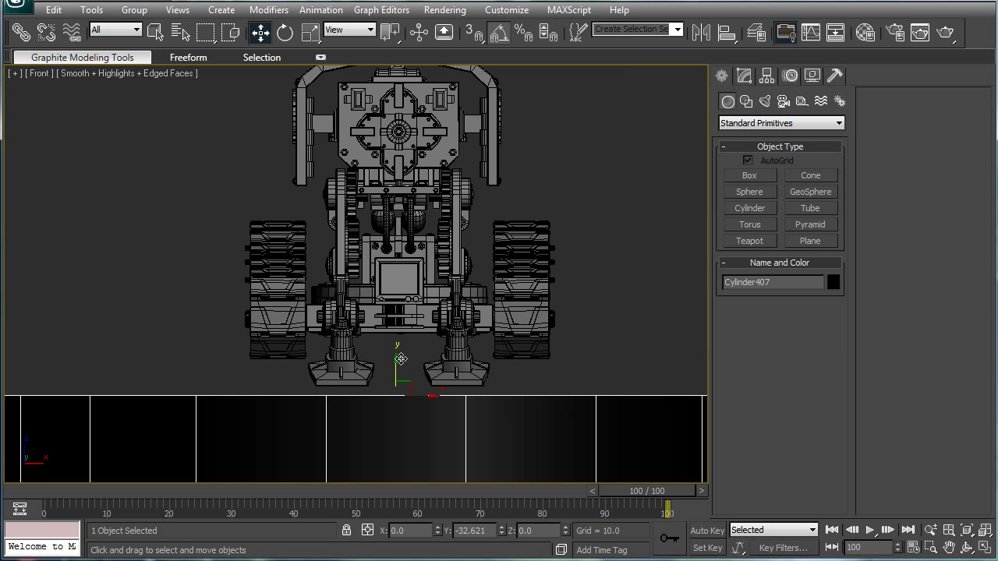
drag(401, 359, 397, 324)
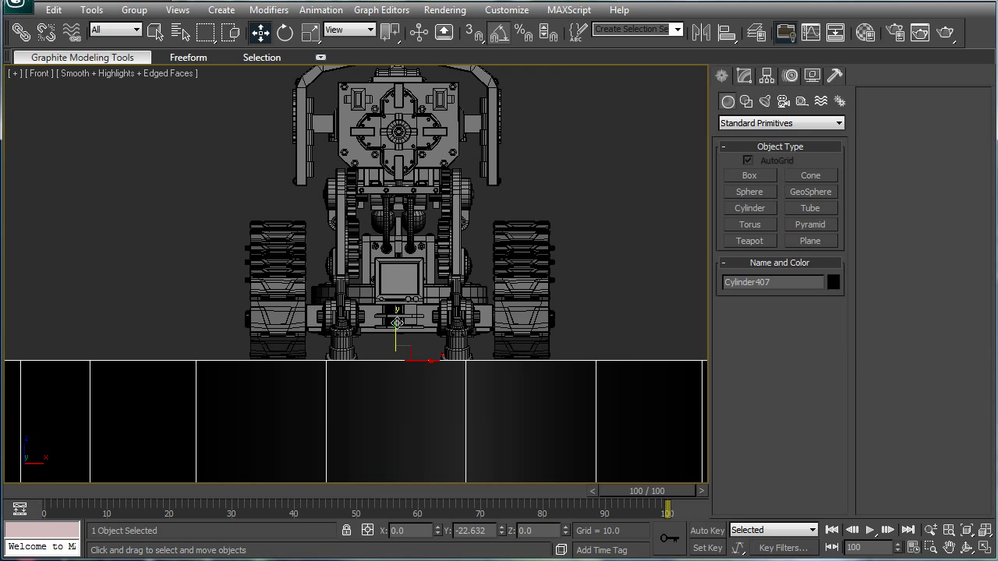
click(453, 306)
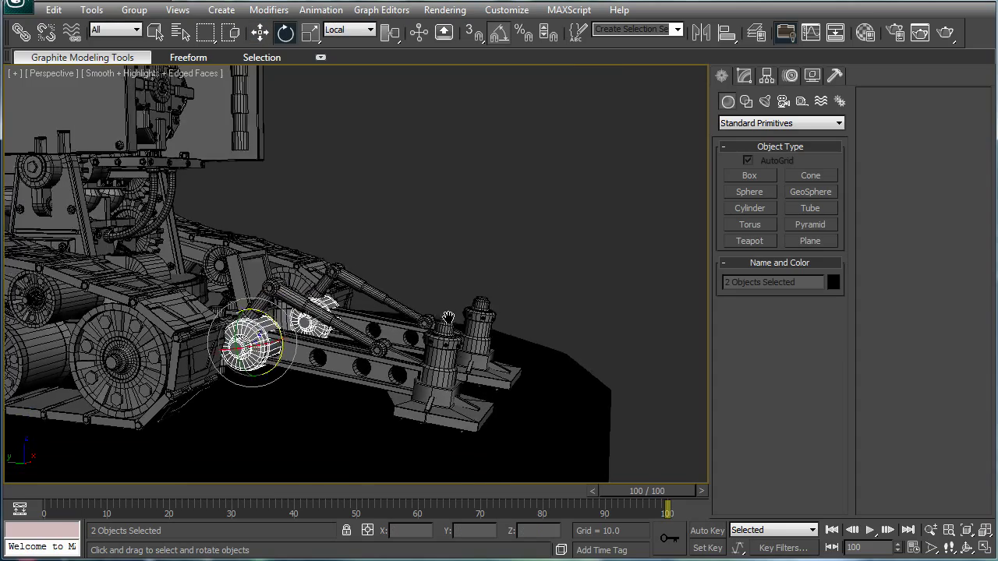
- Set Cylinder407 to 80 sides and lower its Height spinner value
drag(449, 318, 464, 292)
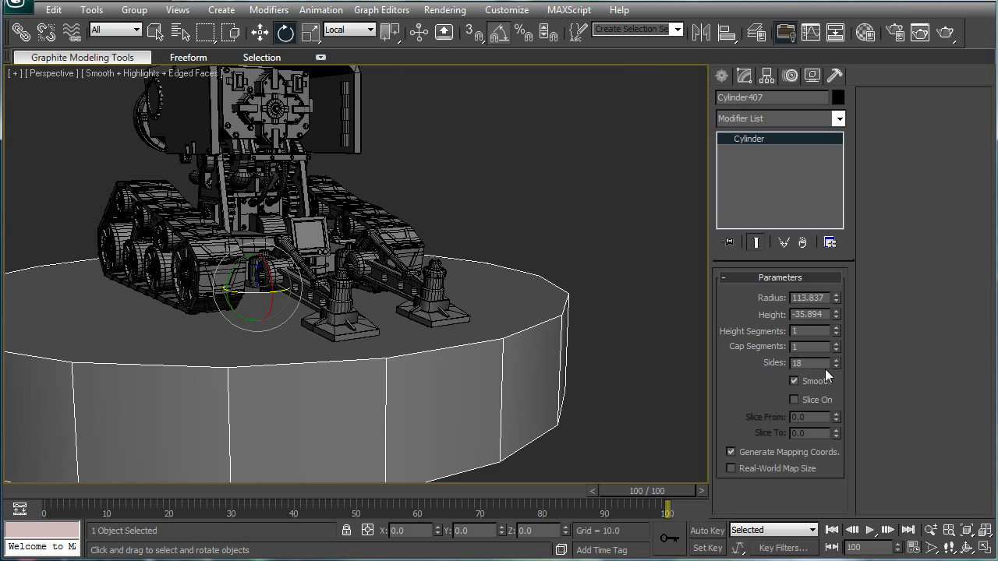
triple_click(807, 363)
text(80)
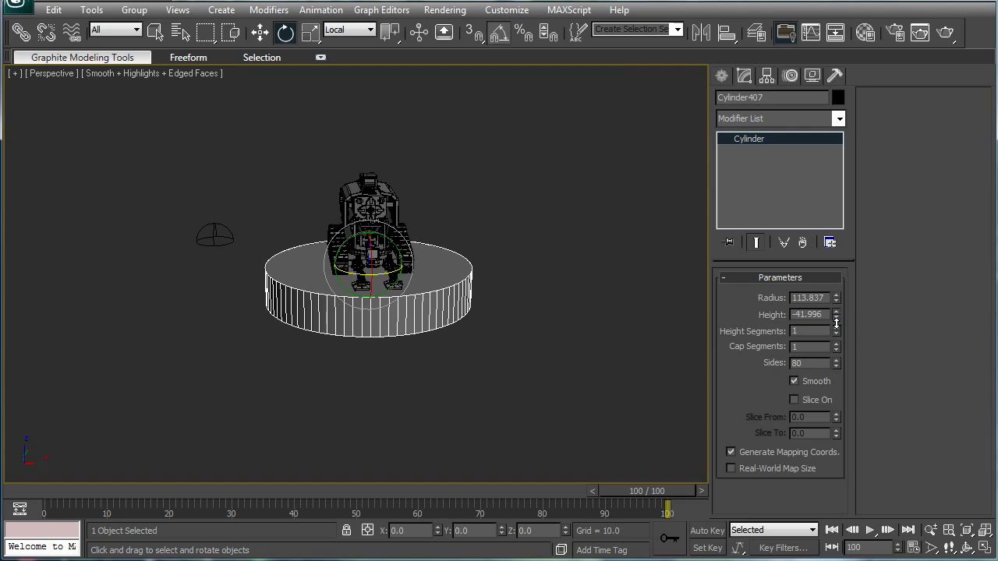
drag(835, 314, 835, 310)
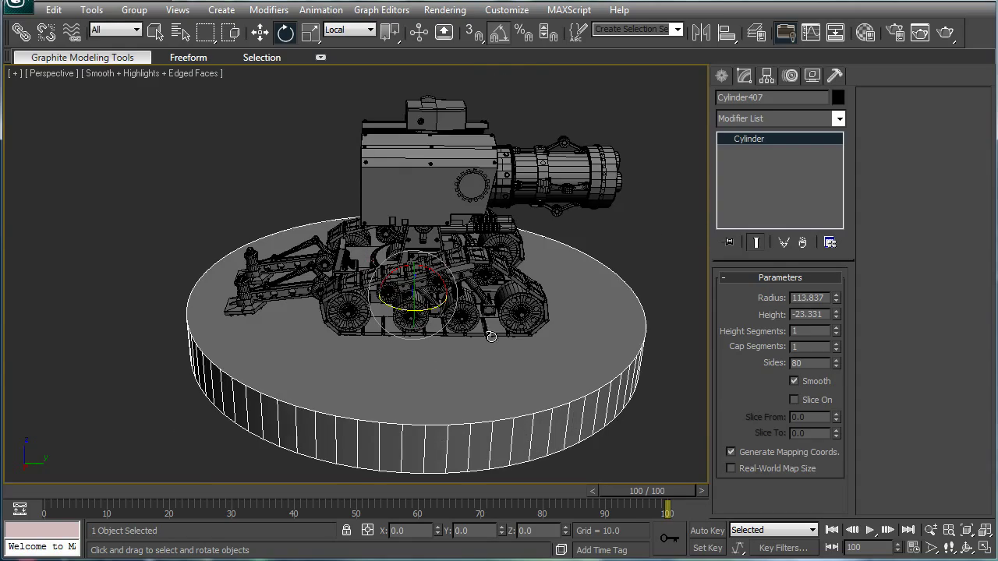
drag(491, 337, 319, 333)
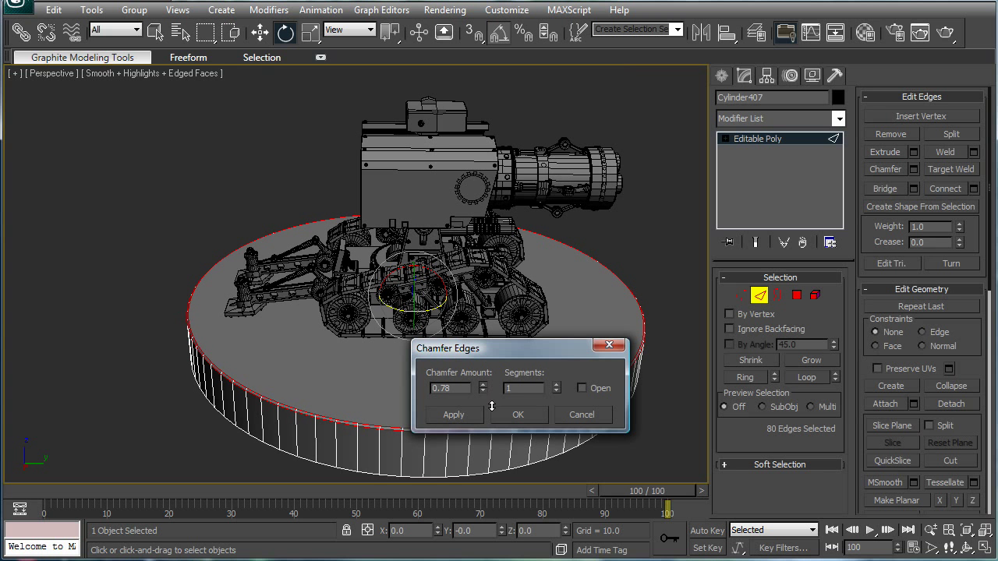
- Chamfer the platform rim edges by 0.78 and align Circle01 to Cylinder407's pivot
click(517, 413)
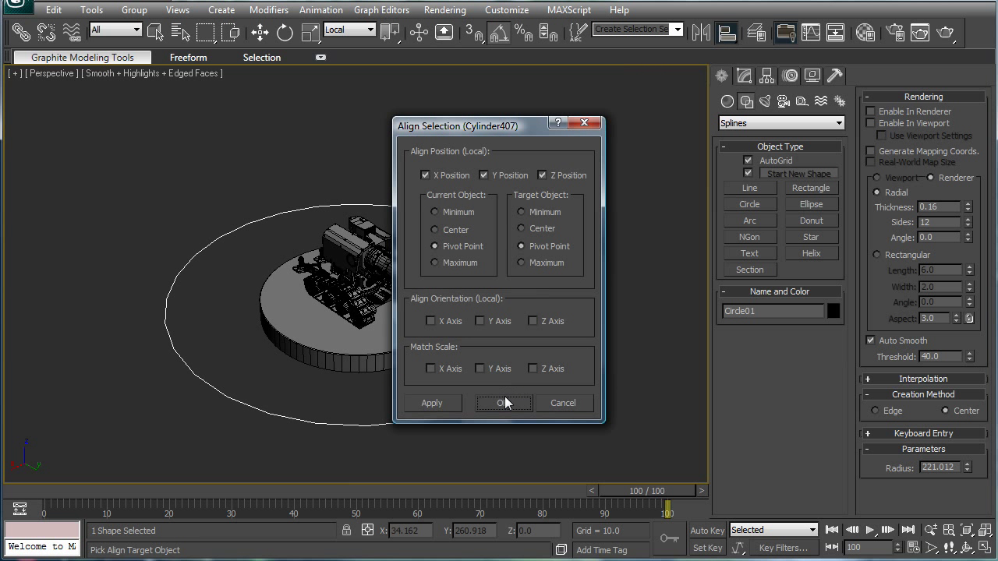
click(504, 403)
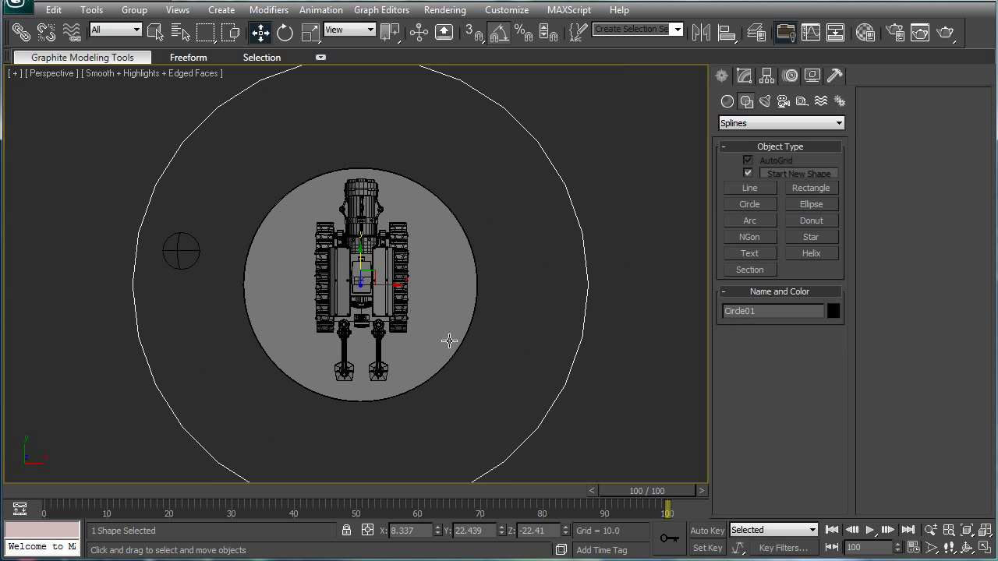
drag(449, 341, 472, 283)
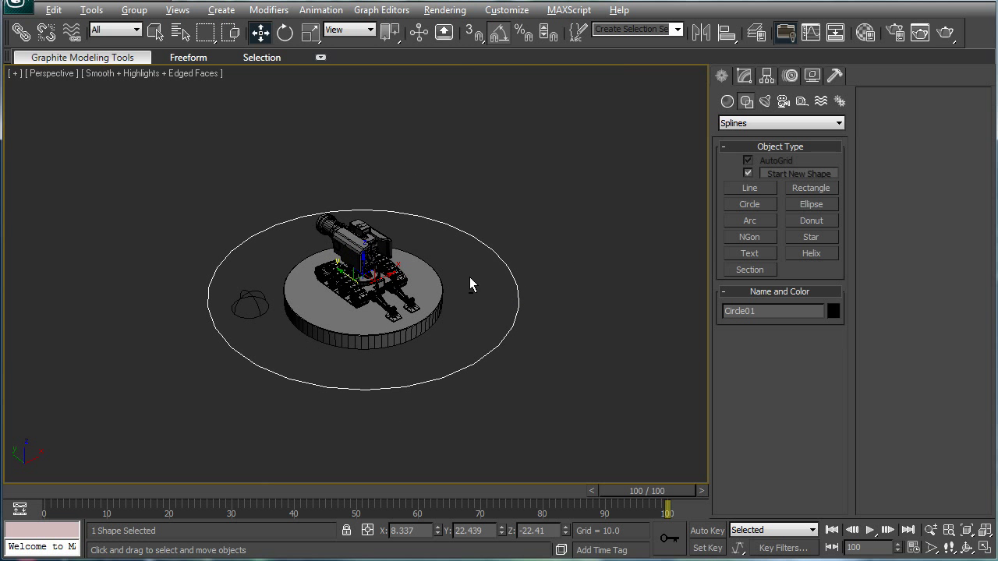
drag(470, 282, 393, 201)
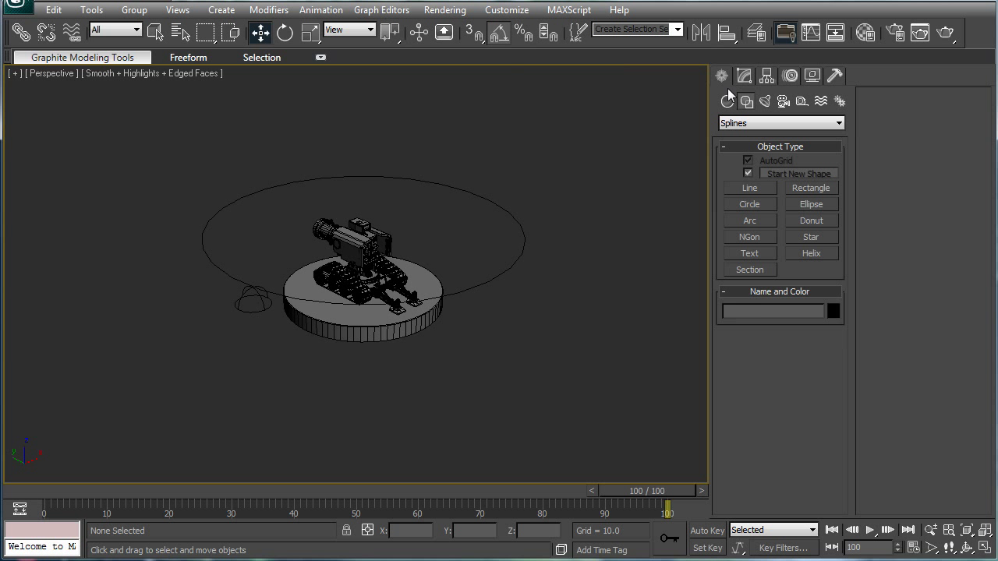
mouse_move(726, 101)
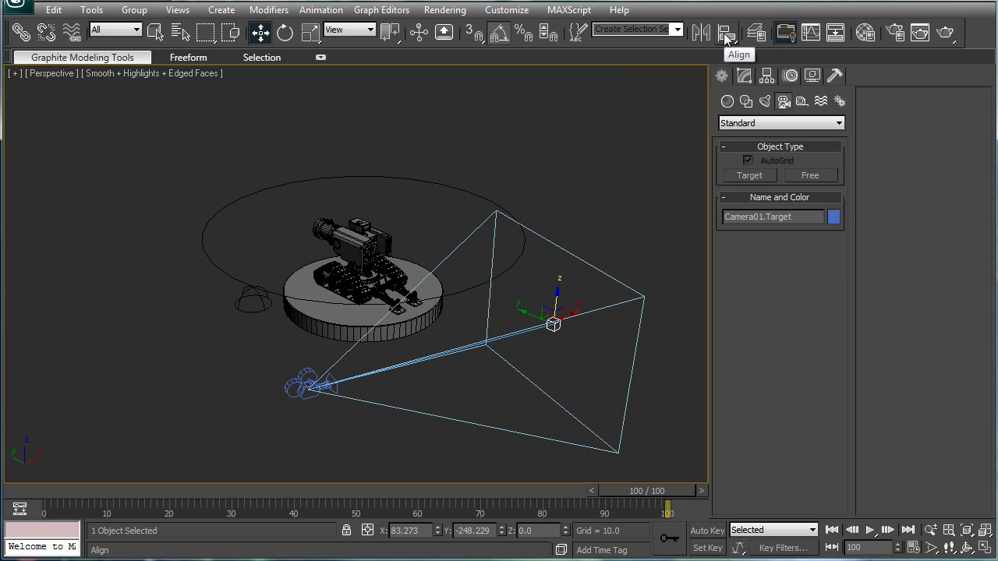
- Align Camera01.Target to Cylinder407's pivot and apply a Path Constraint to Camera01
click(725, 32)
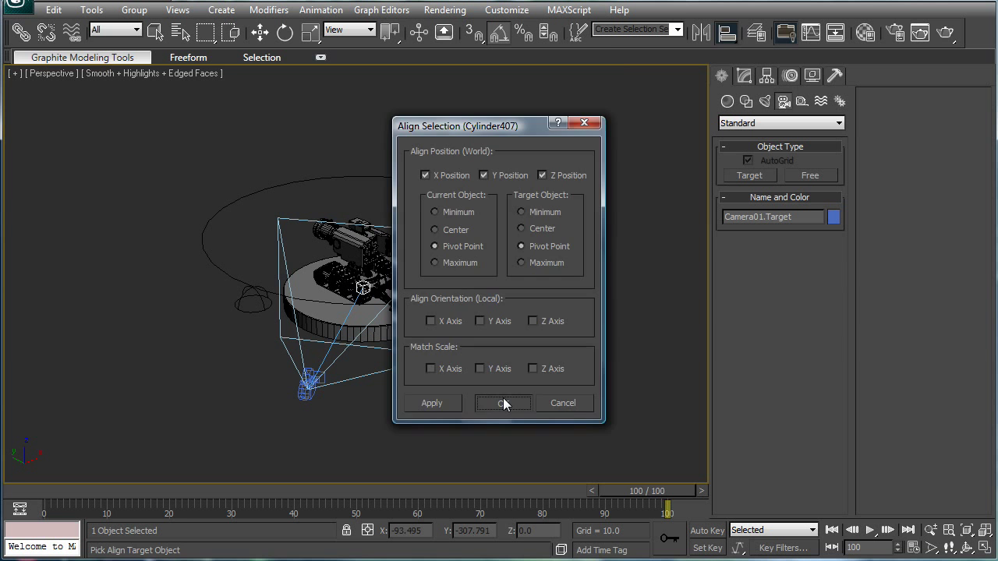
click(503, 403)
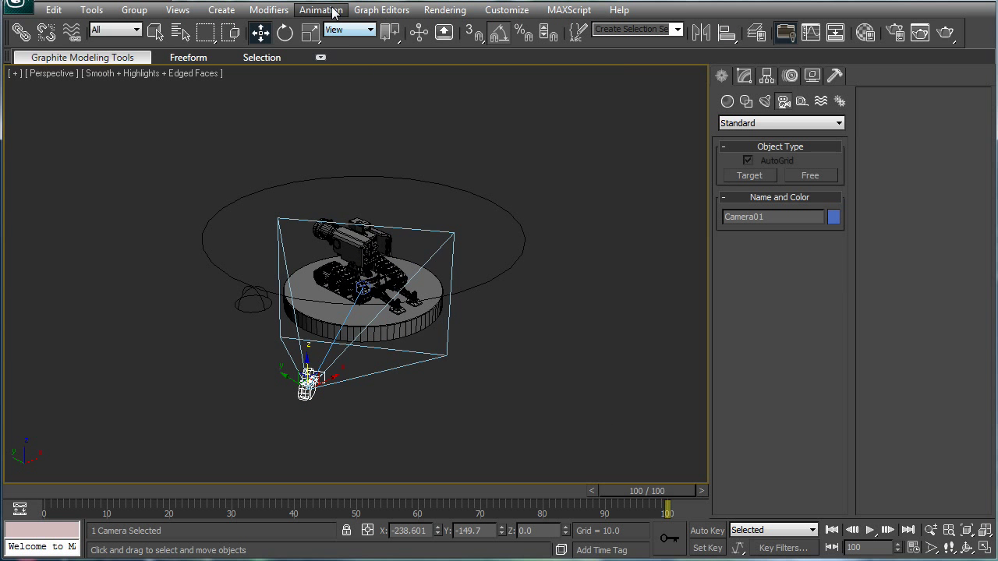
click(320, 10)
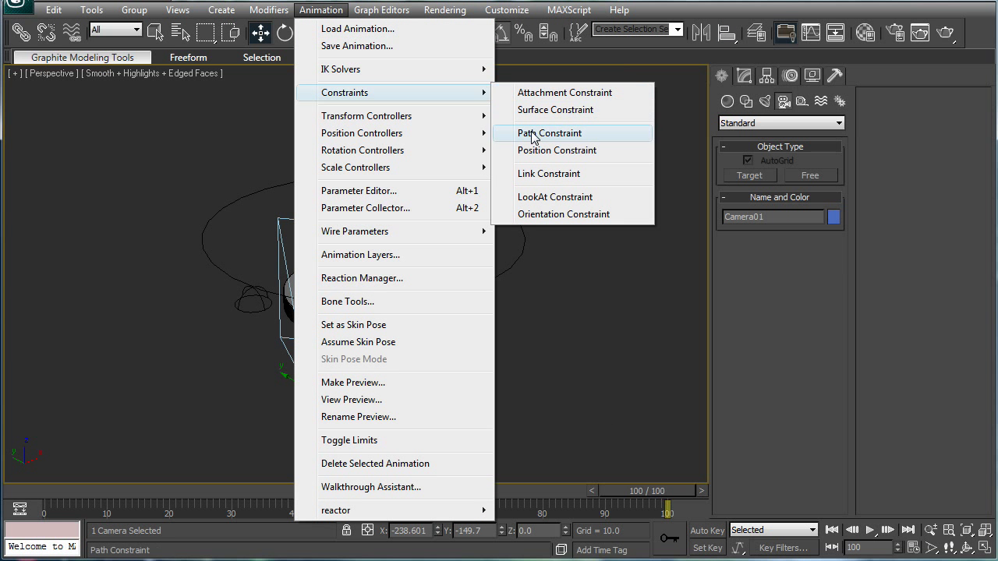
click(548, 132)
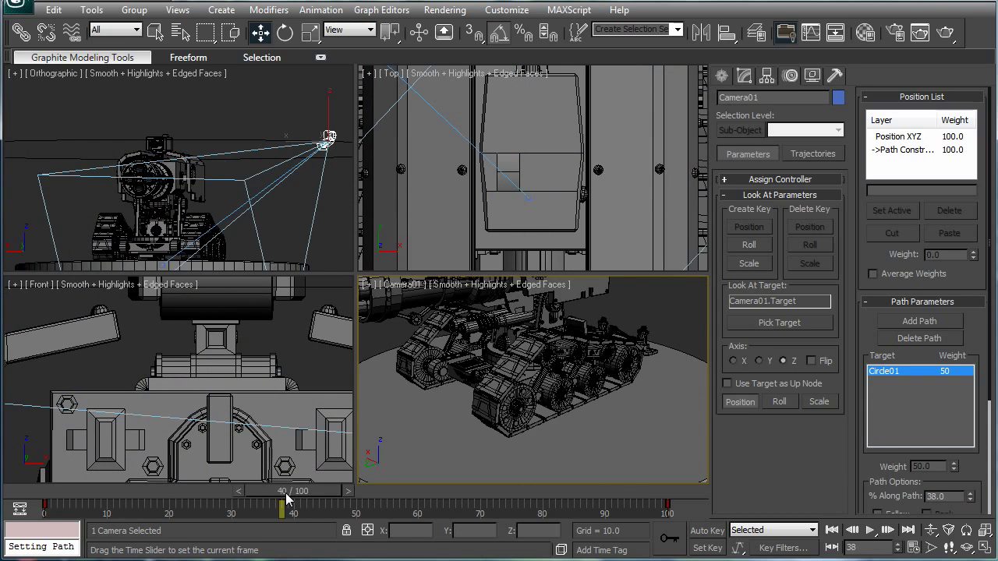
- Preview the orbit, move Circle01 higher on Z, and check its radius
drag(280, 512, 491, 512)
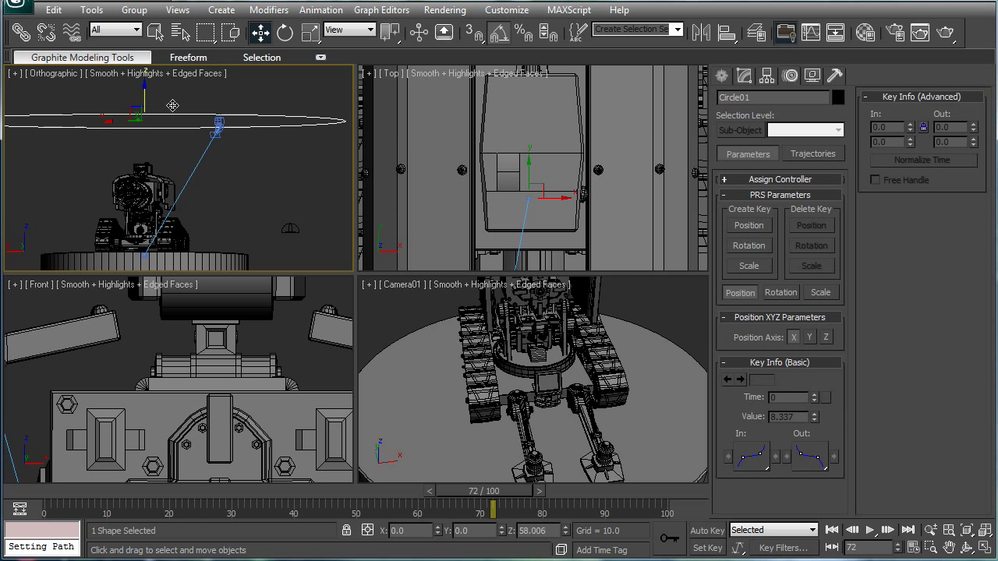
drag(144, 105, 144, 159)
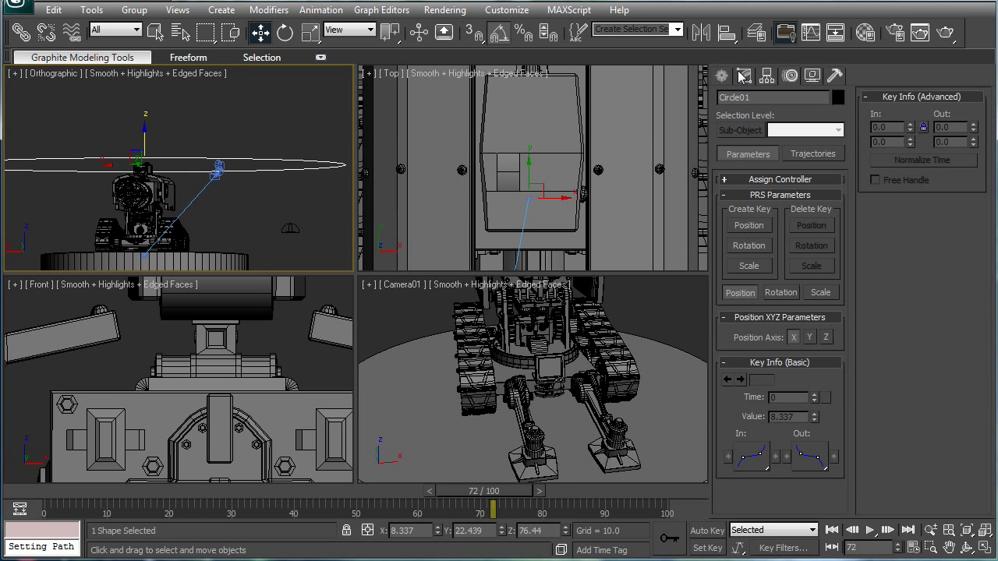
click(744, 75)
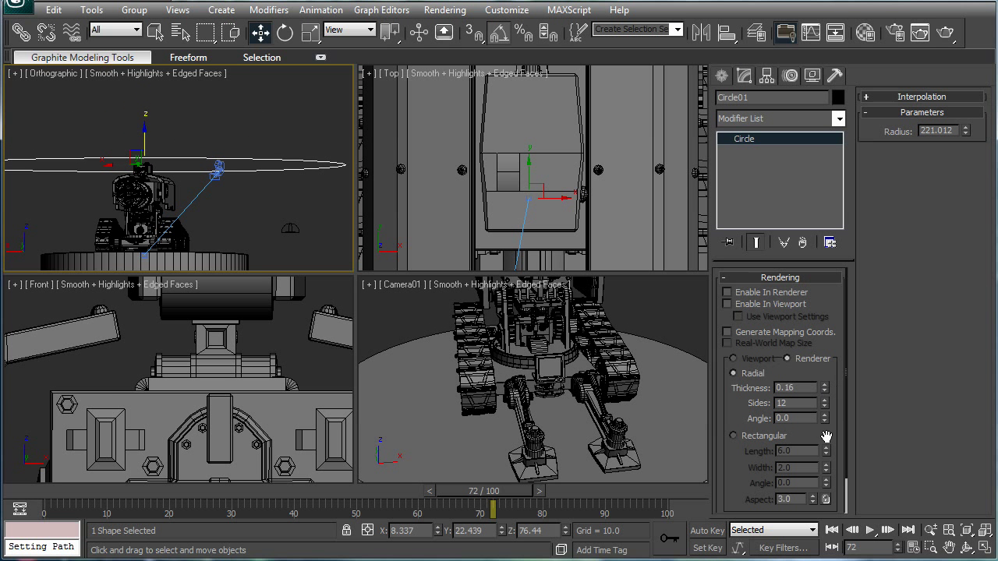
scroll(down, 3)
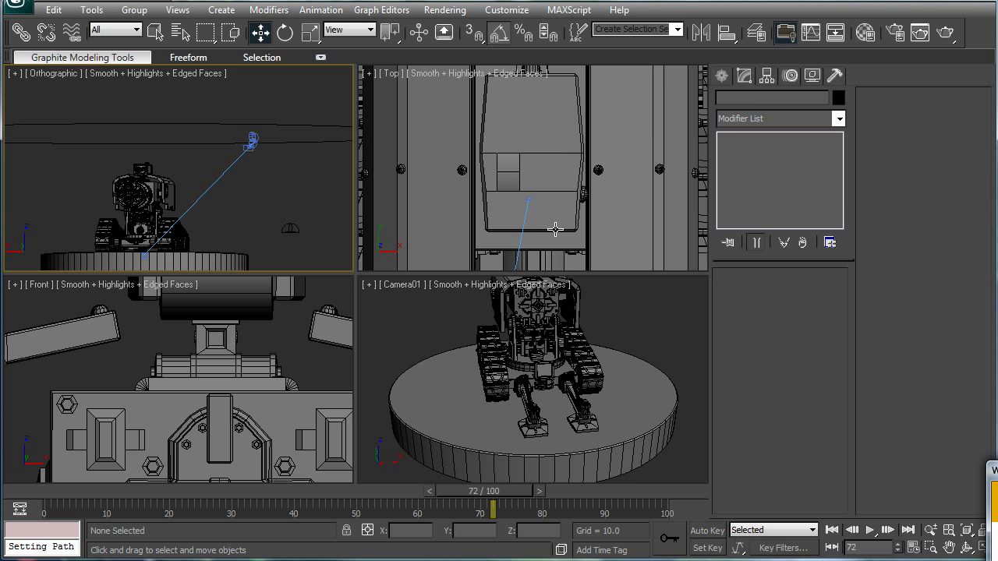
mouse_move(521, 204)
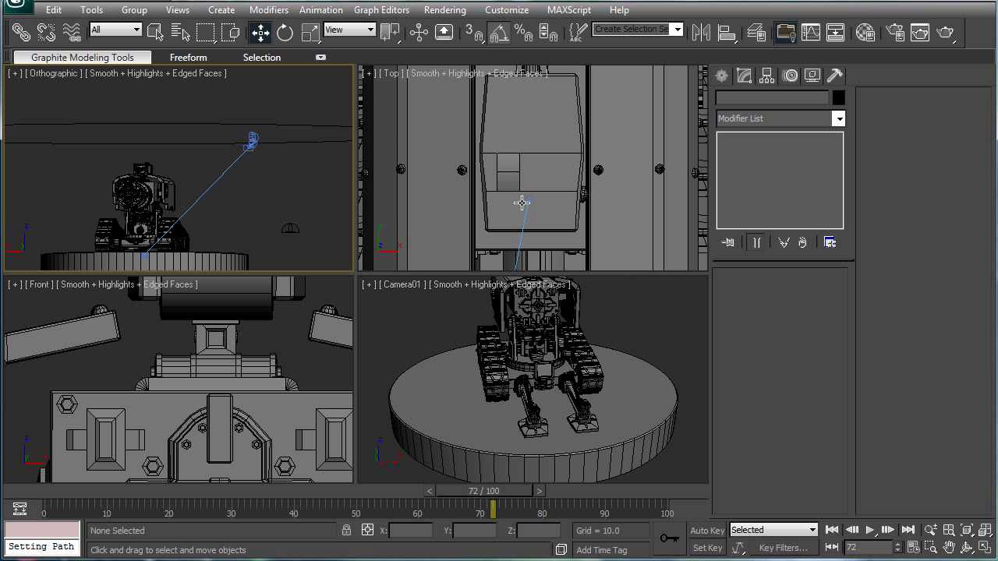
click(529, 195)
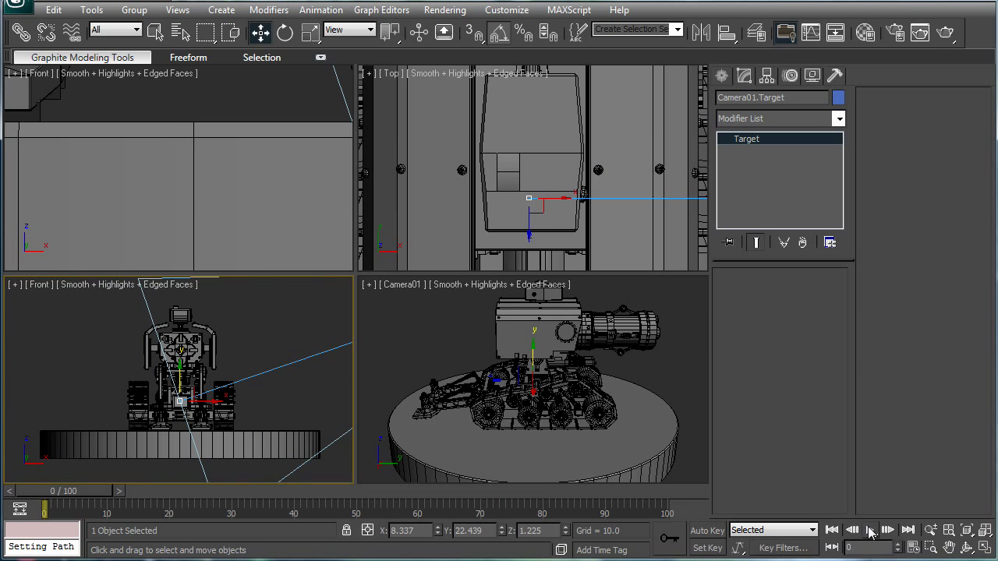
- Play the Camera01 orbit animation and make the Camera01 viewport active
click(870, 530)
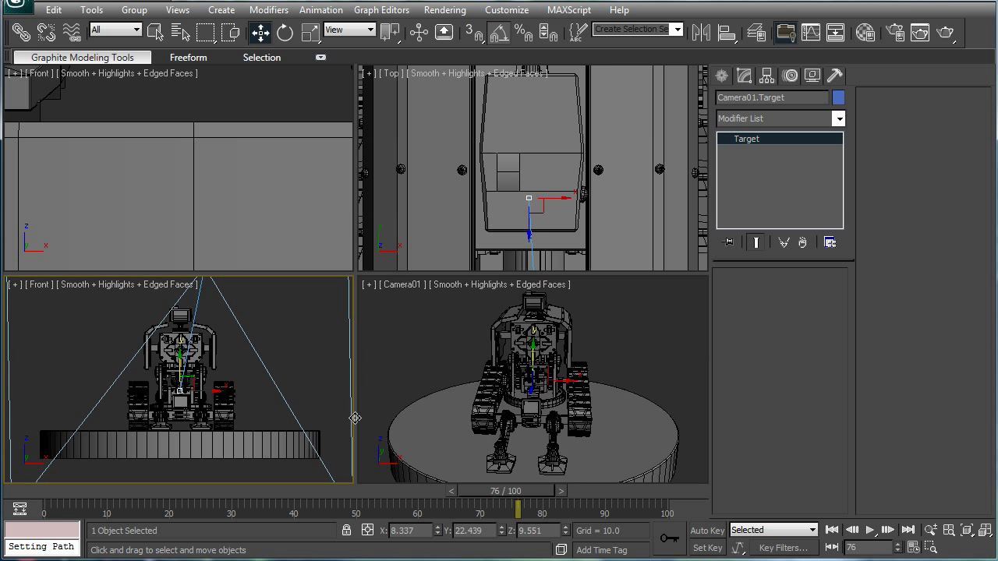
click(868, 530)
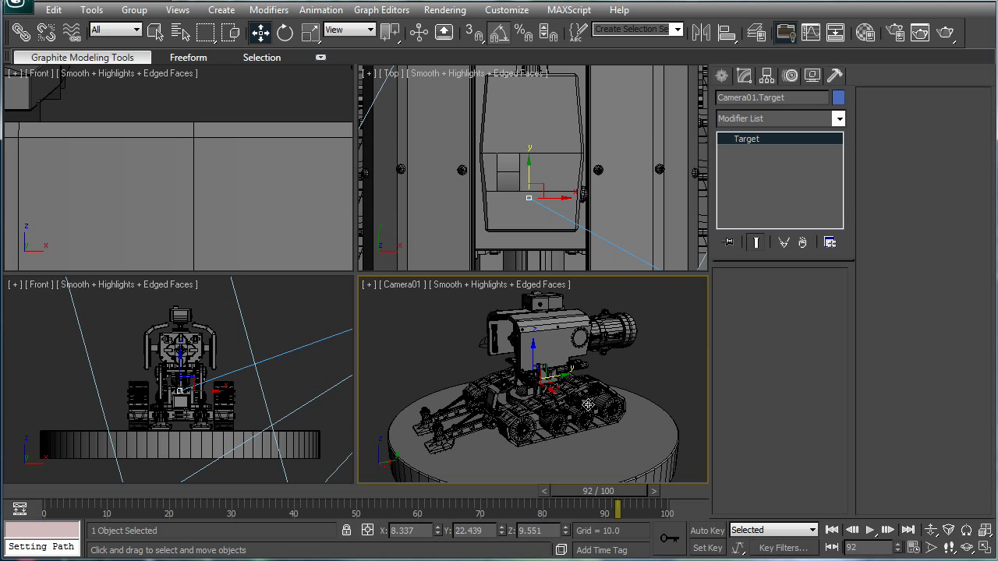
mouse_move(601, 499)
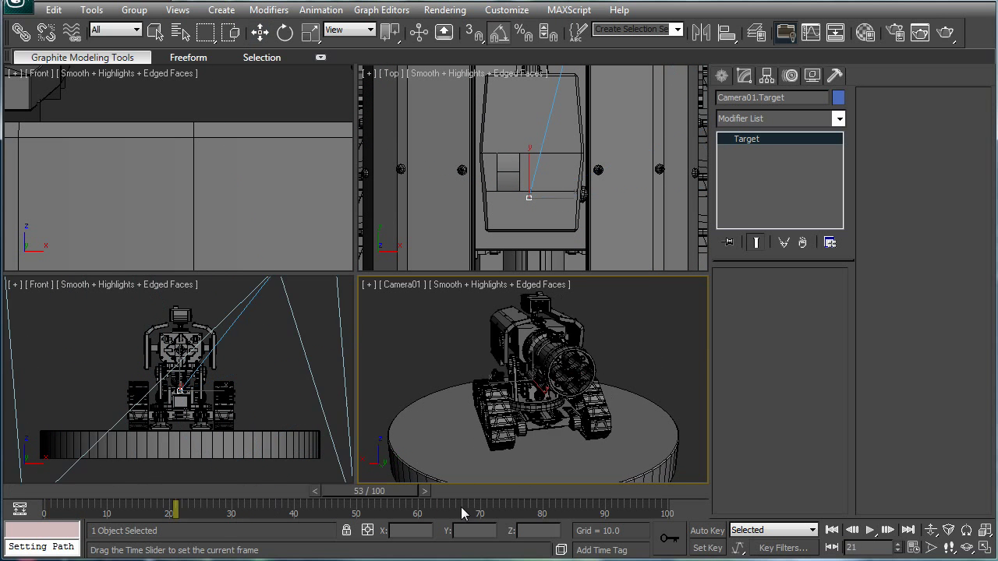
- Set the Time Configuration Length to 300 frames and confirm
click(832, 530)
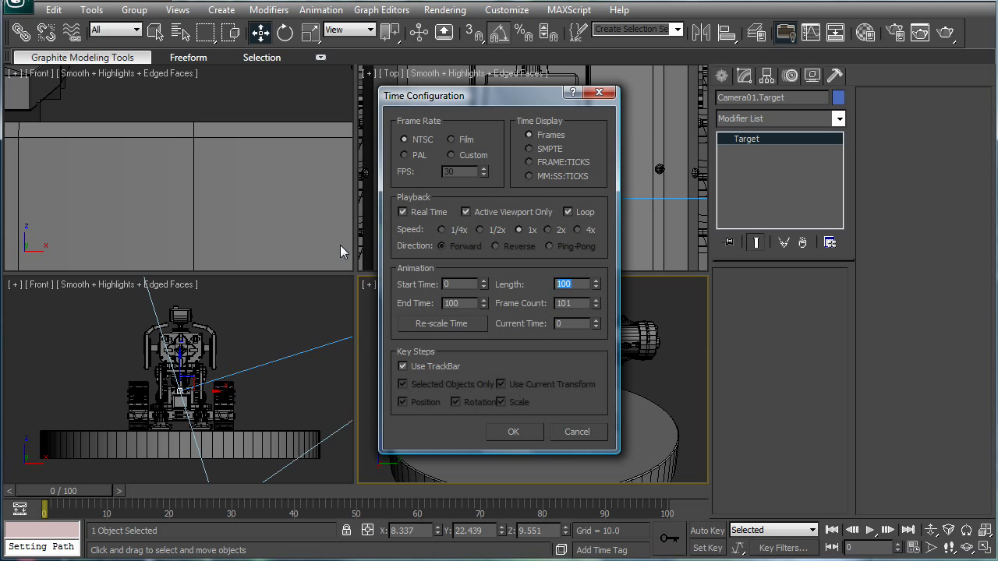
mouse_move(476, 202)
text(299)
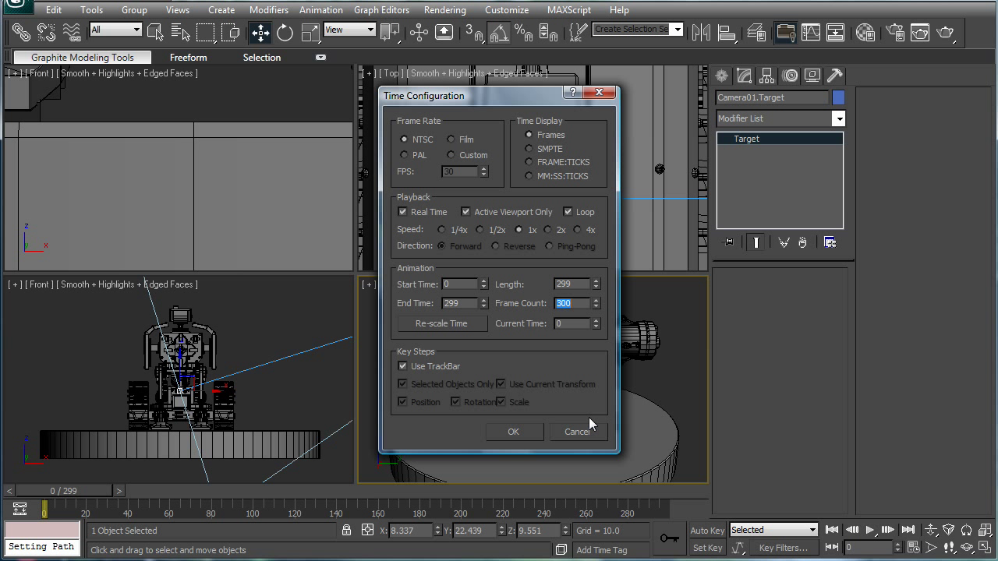
mouse_move(607, 368)
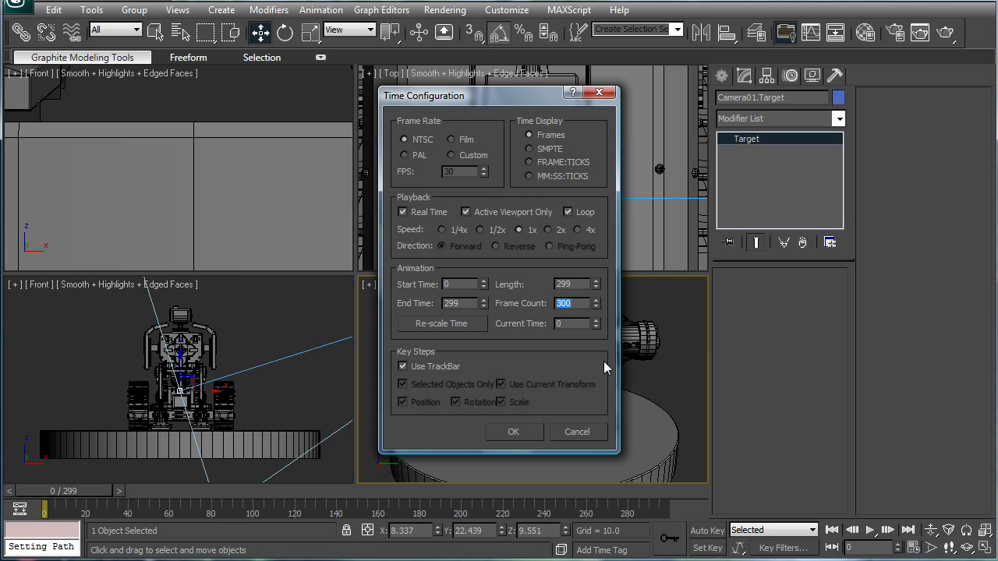
mouse_move(546, 350)
text(300)
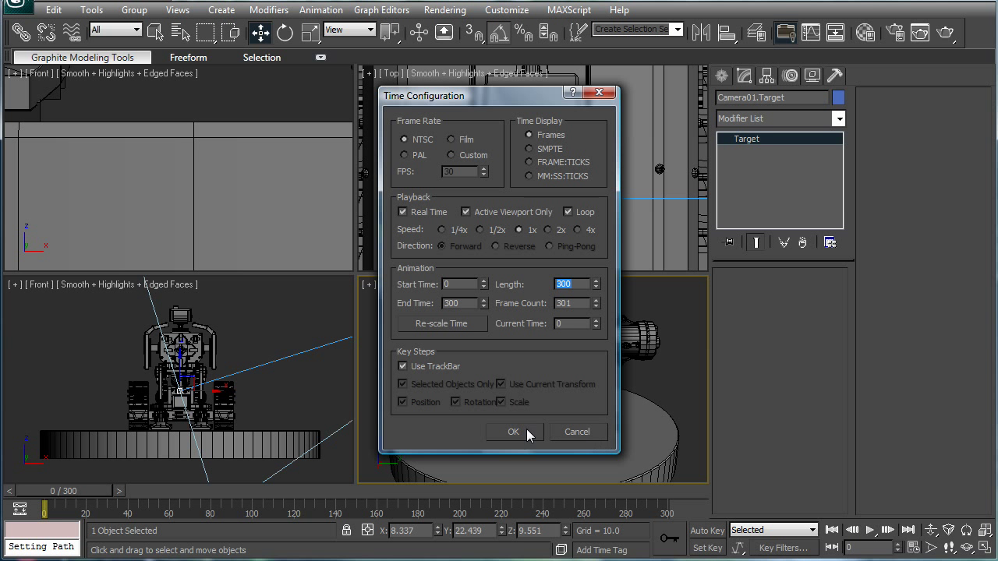
click(513, 432)
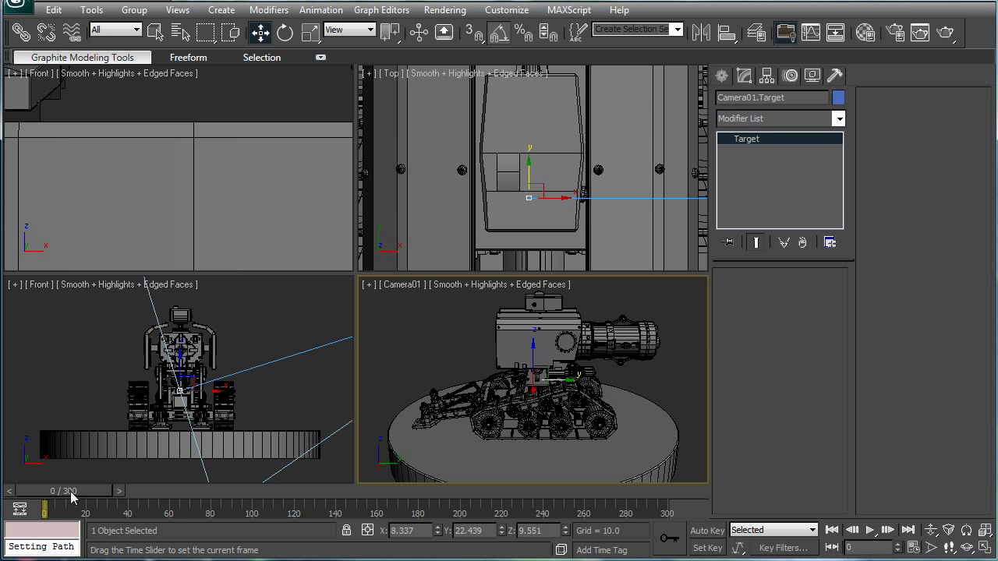
- Scrub the 300-frame timeline to preview the slower orbit, returning to frame 0
drag(44, 506, 368, 506)
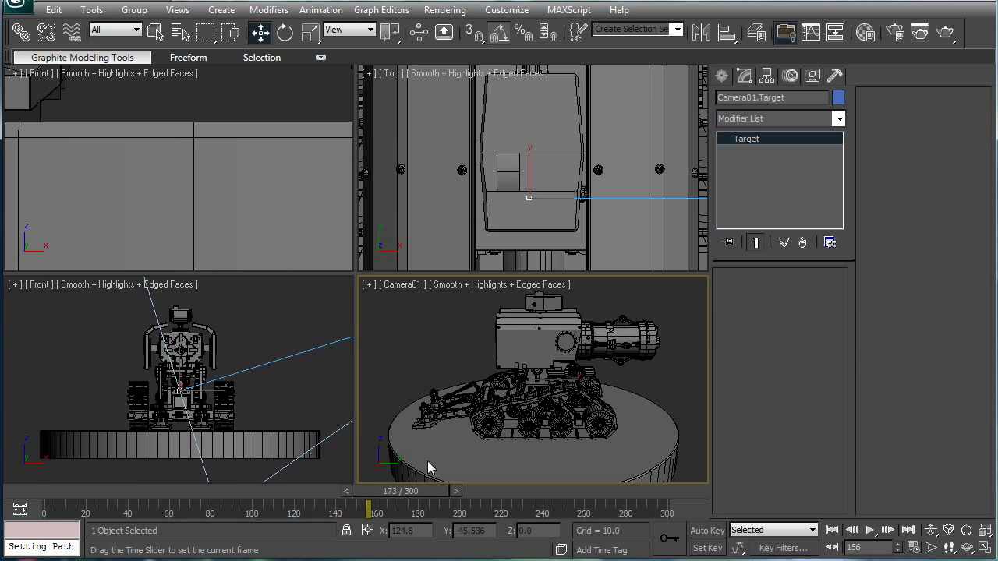
drag(369, 506, 44, 506)
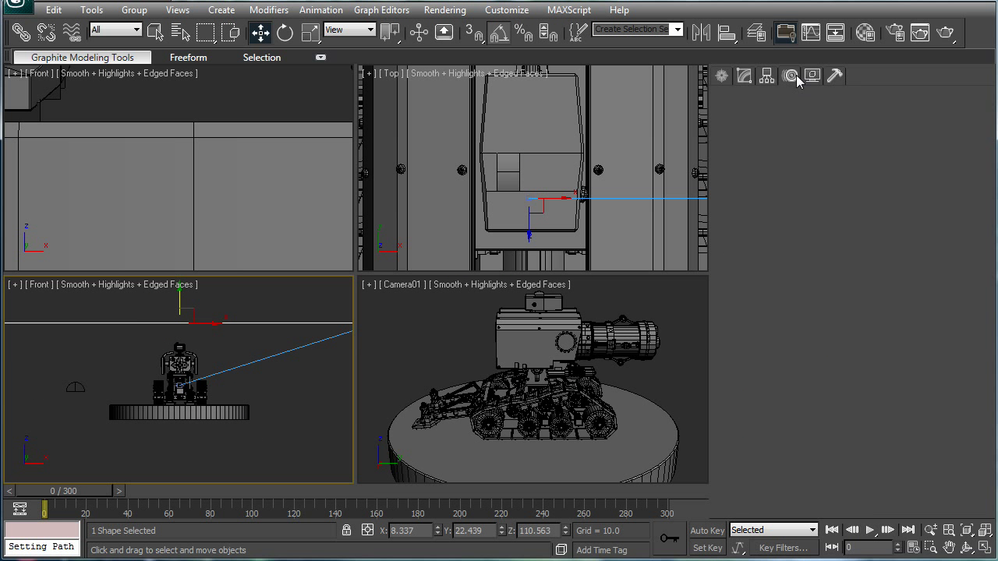
- Increase Circle01's radius and view Camera01's Path Constraint settings in the Motion panel
click(811, 76)
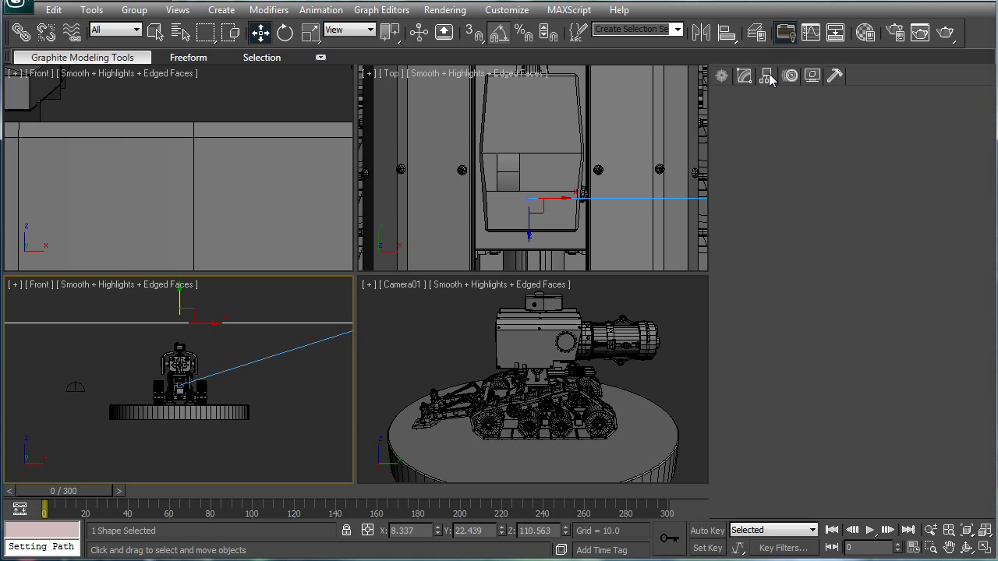
click(743, 76)
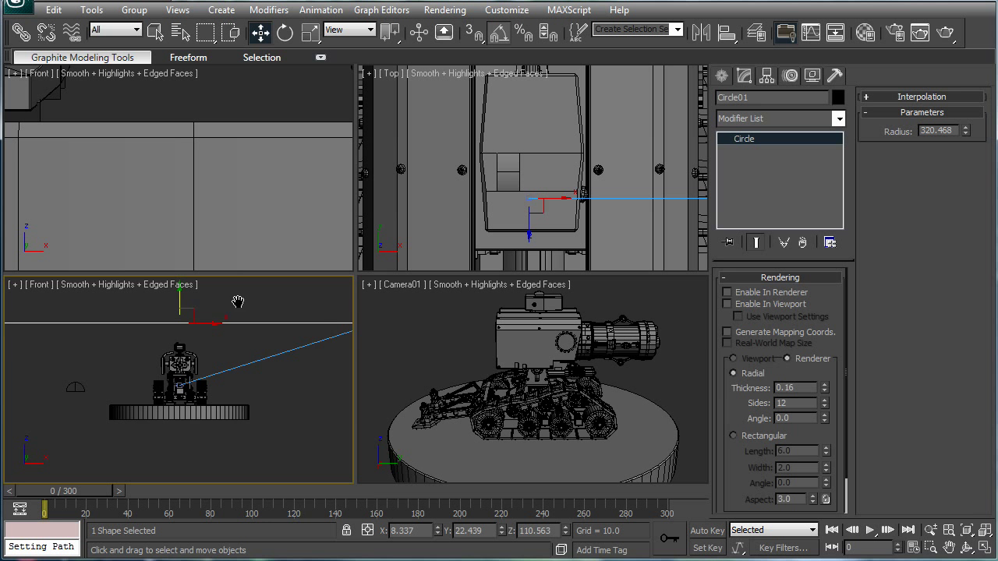
click(250, 351)
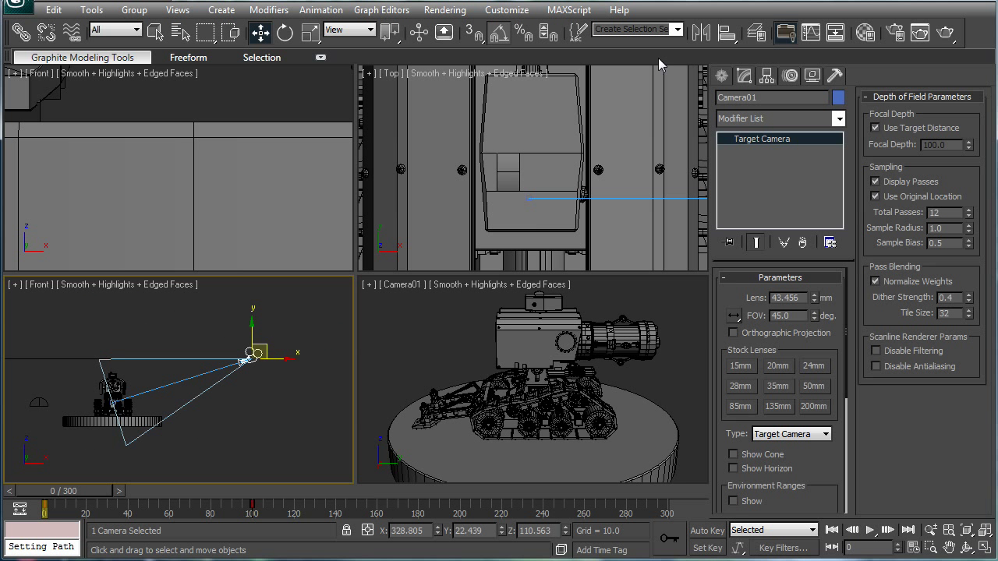
click(767, 75)
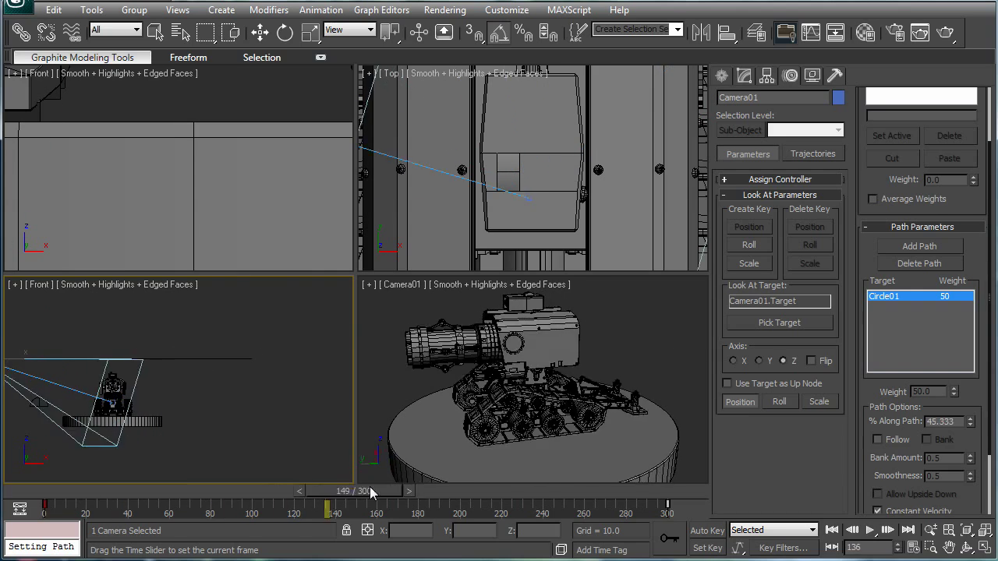
- Scrub through all 300 frames to verify the orbit and open Render Setup
drag(327, 507, 667, 507)
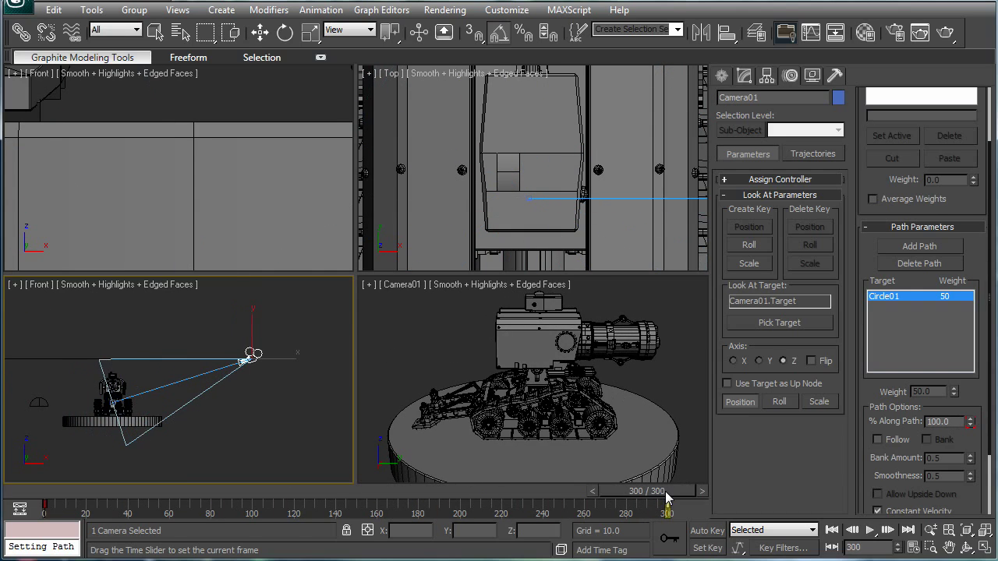
drag(667, 505, 97, 505)
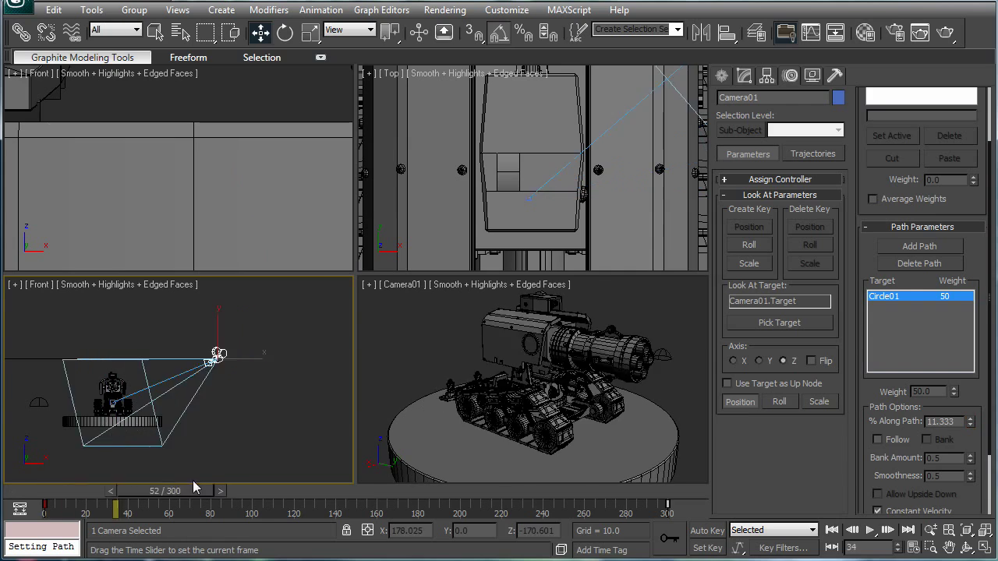
drag(116, 505, 443, 505)
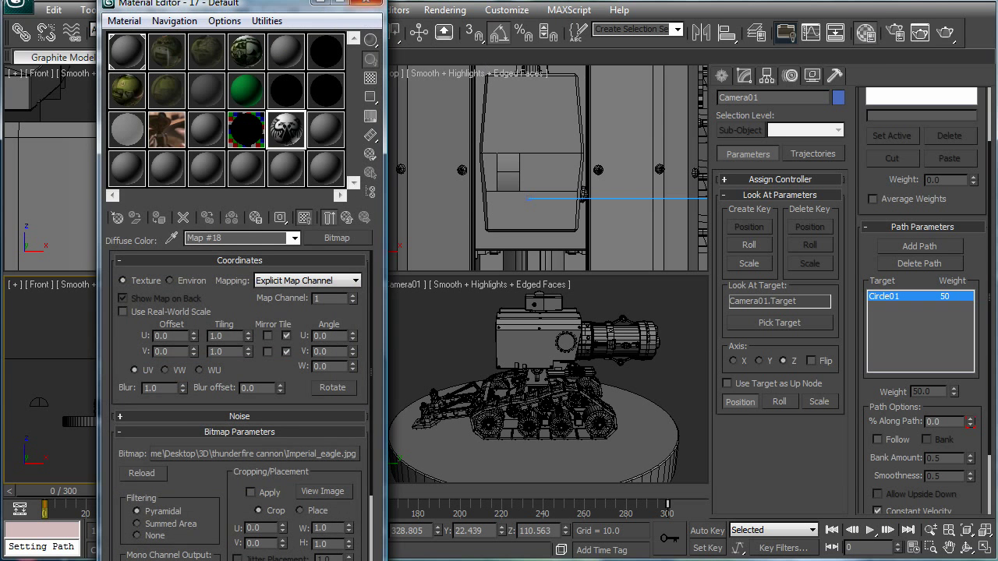
click(367, 3)
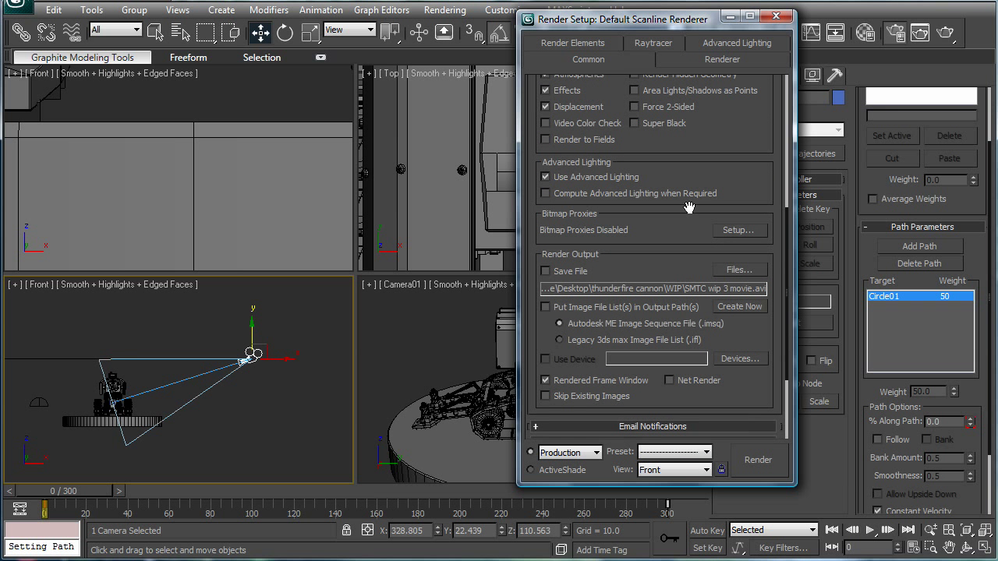
- Set Light Tracer initial sample spacing to 32x32, subdividing down to 2x2
click(735, 59)
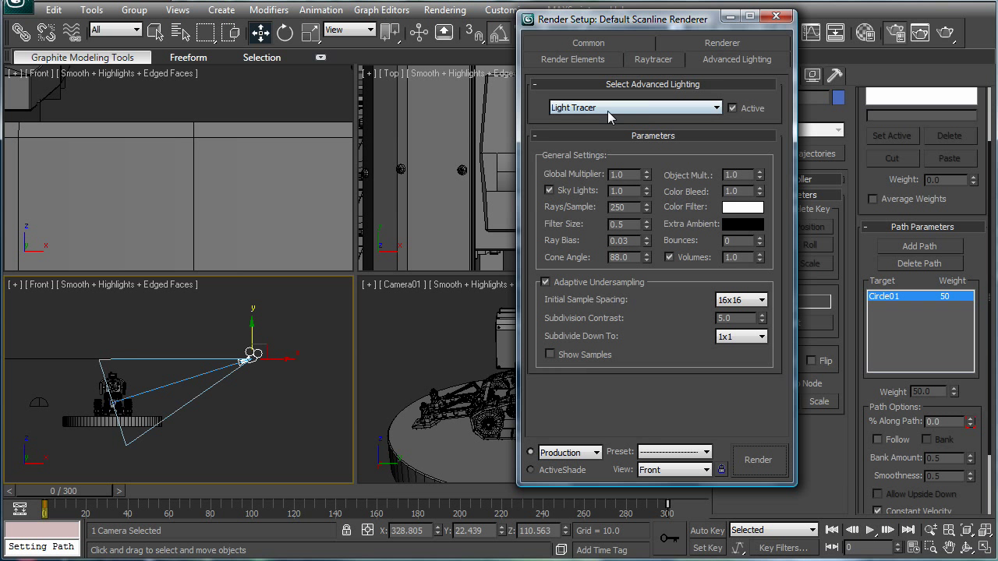
mouse_move(681, 302)
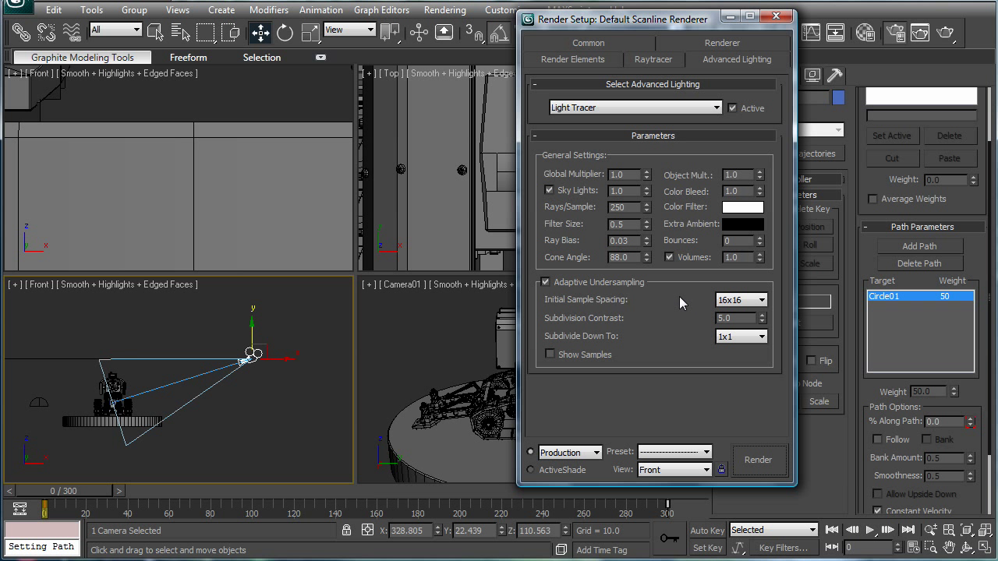
click(737, 299)
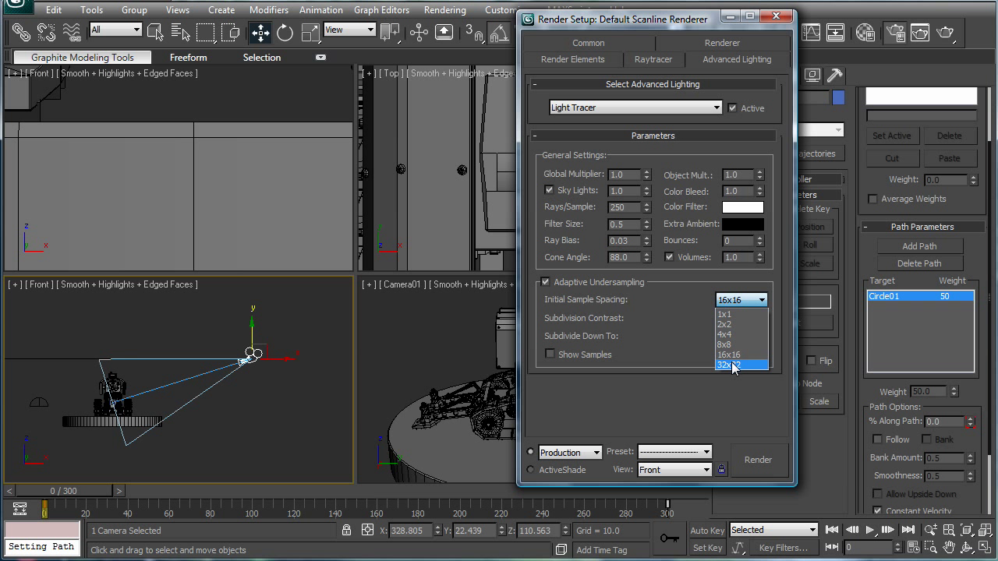
click(737, 365)
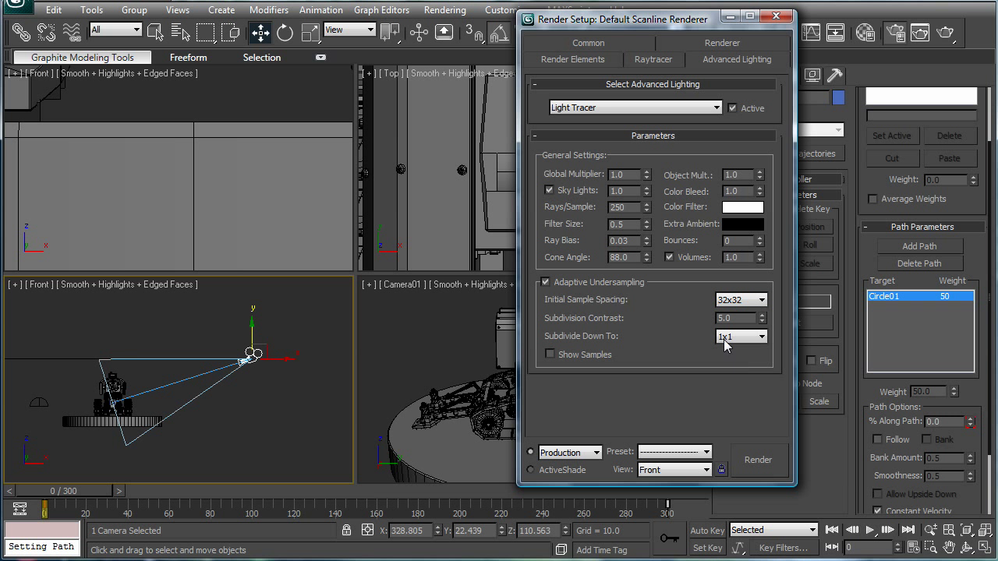
click(737, 336)
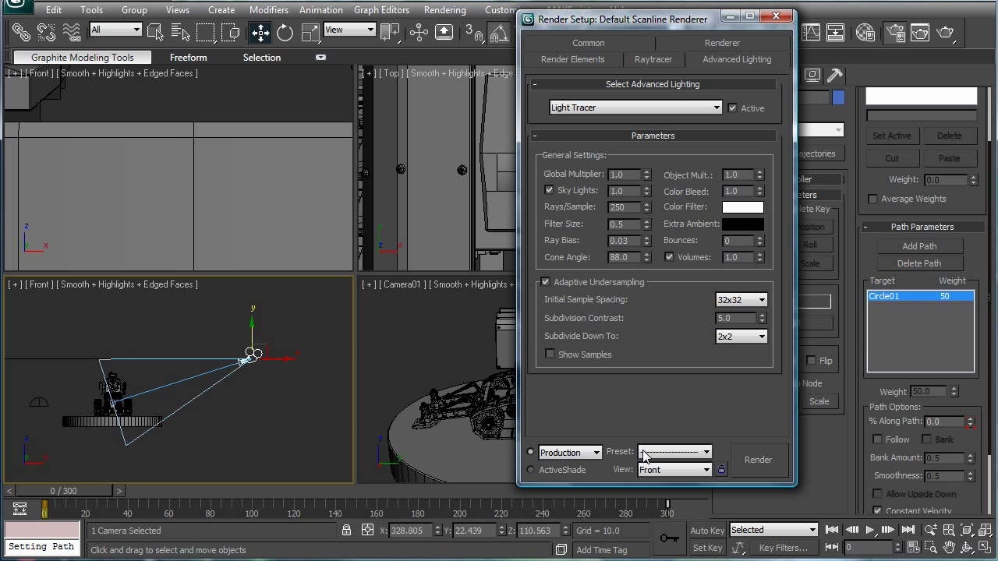
click(573, 60)
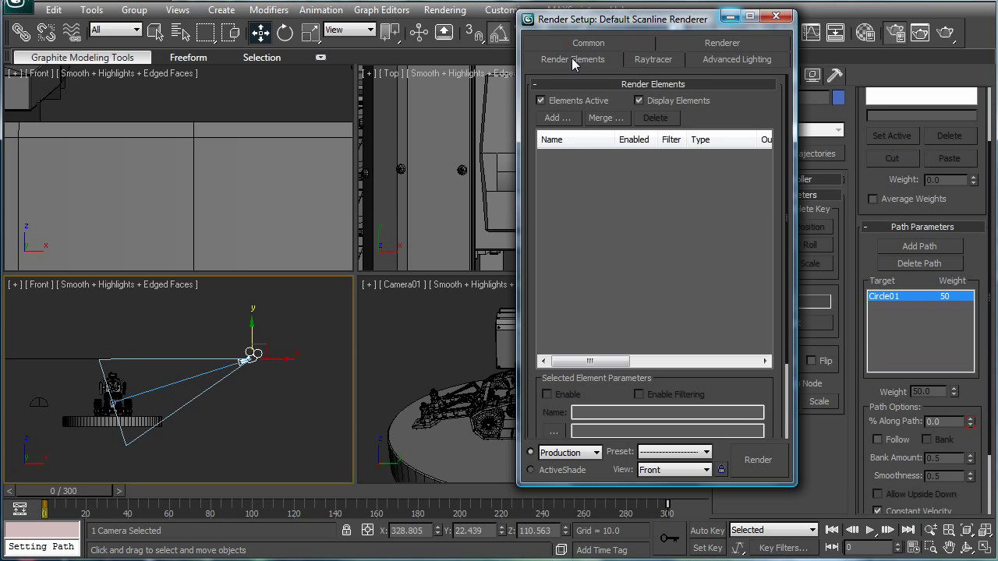
- Render the active time segment (frames 0-300) at 800x600 output size
click(589, 43)
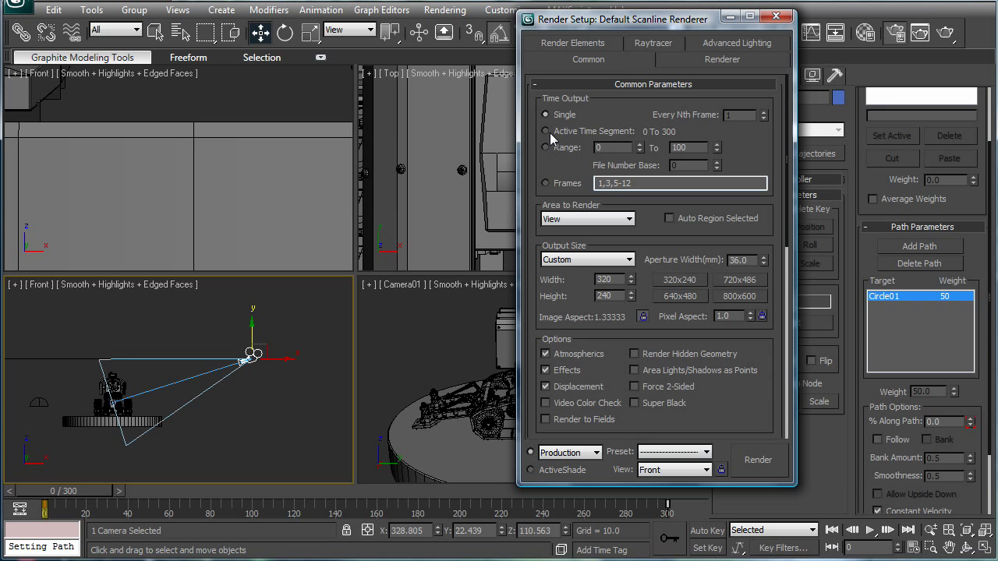
click(545, 131)
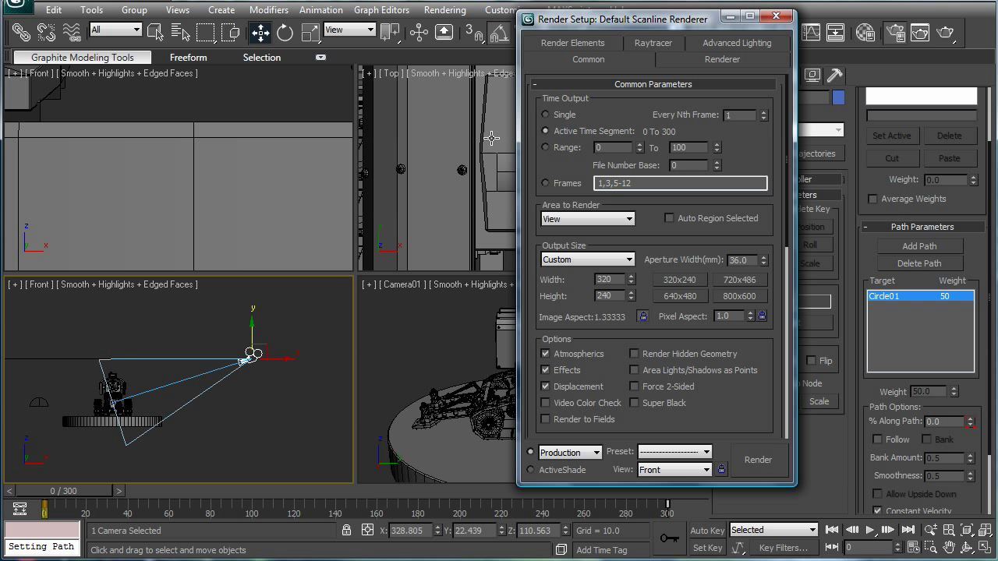
mouse_move(735, 400)
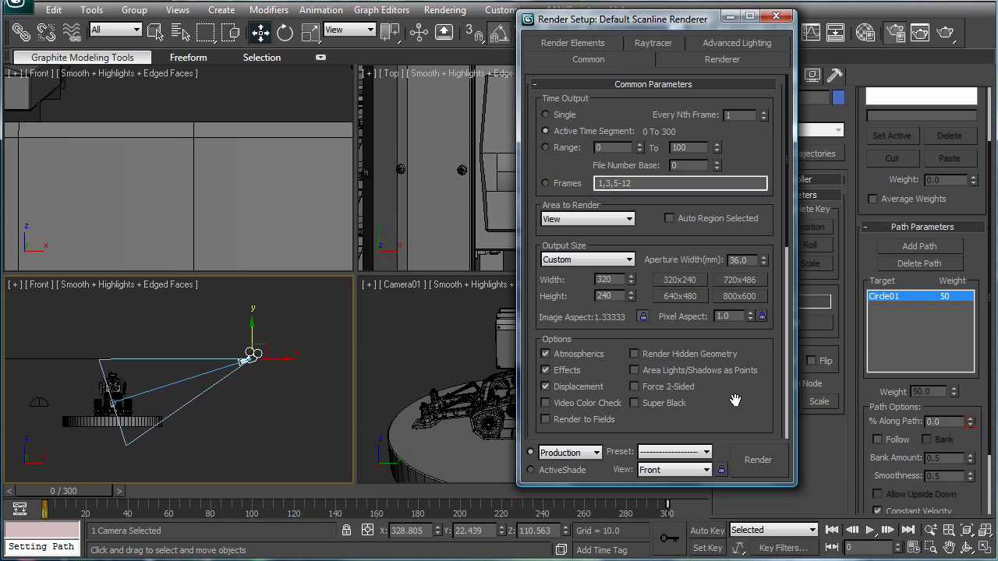
scroll(down, 3)
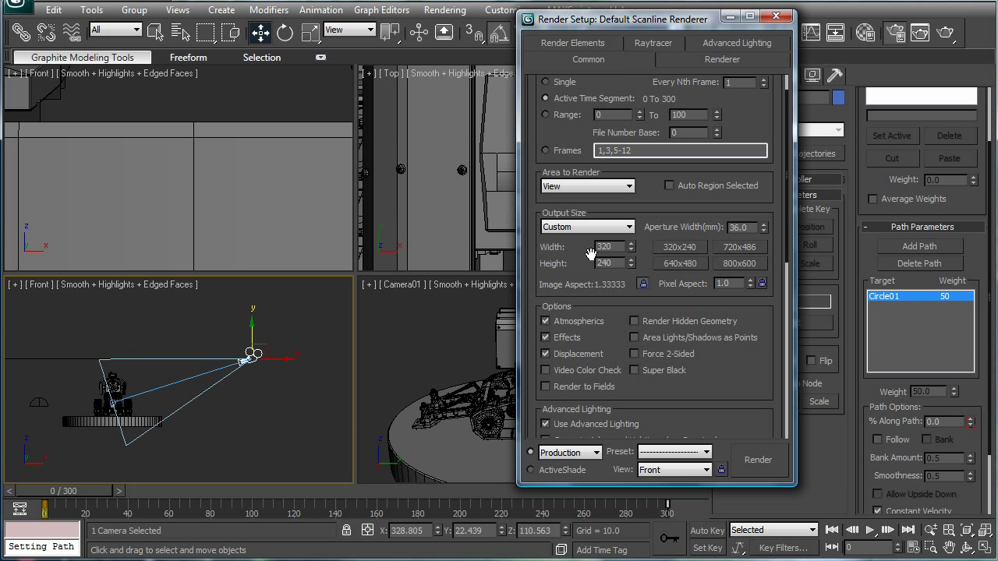
click(739, 263)
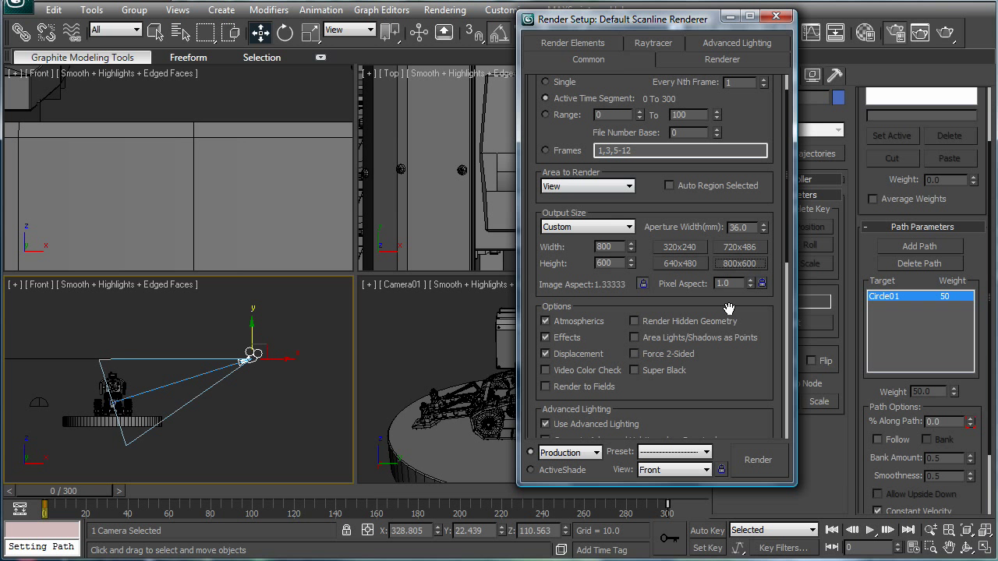
scroll(down, 3)
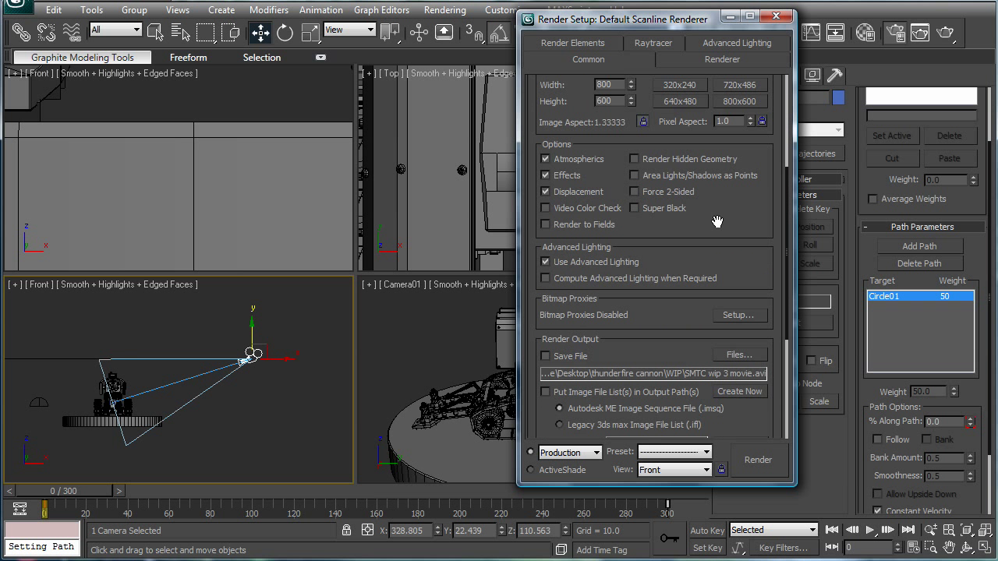
scroll(down, 3)
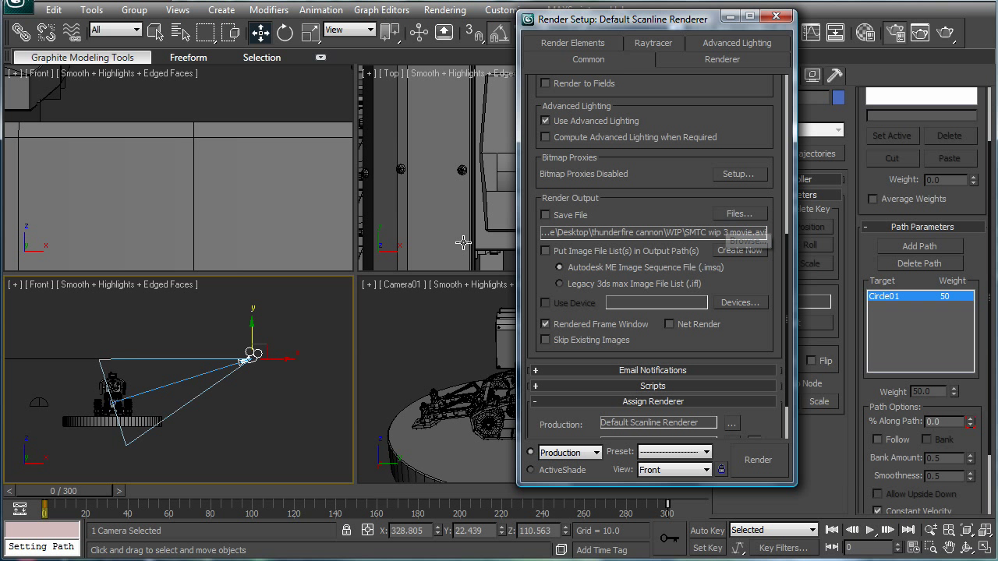
scroll(up, 3)
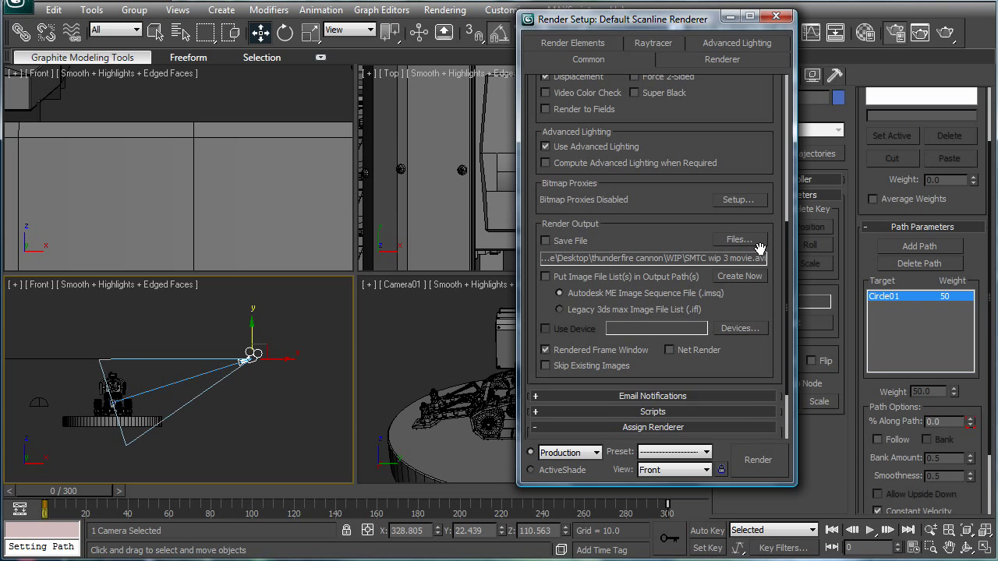
scroll(up, 3)
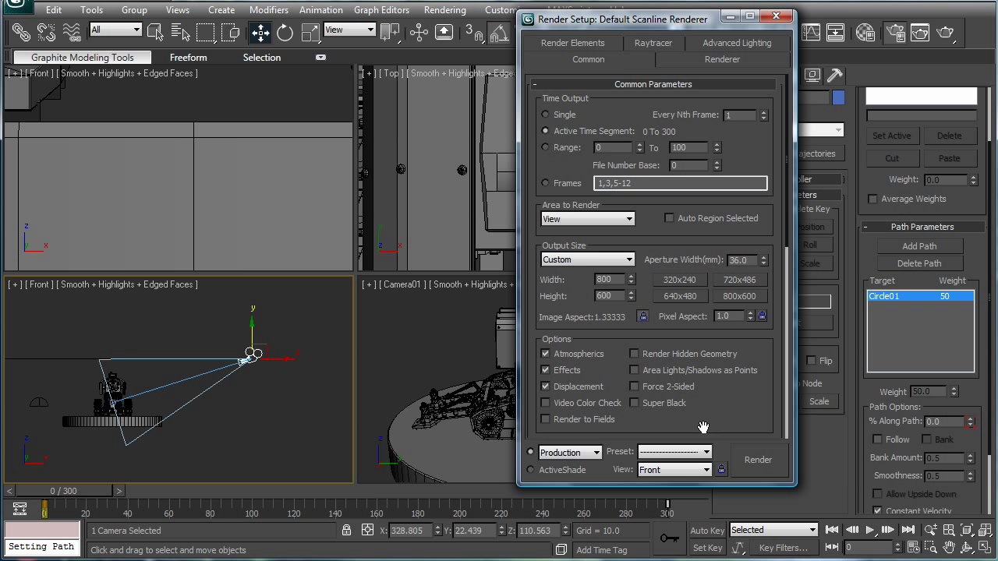
scroll(down, 3)
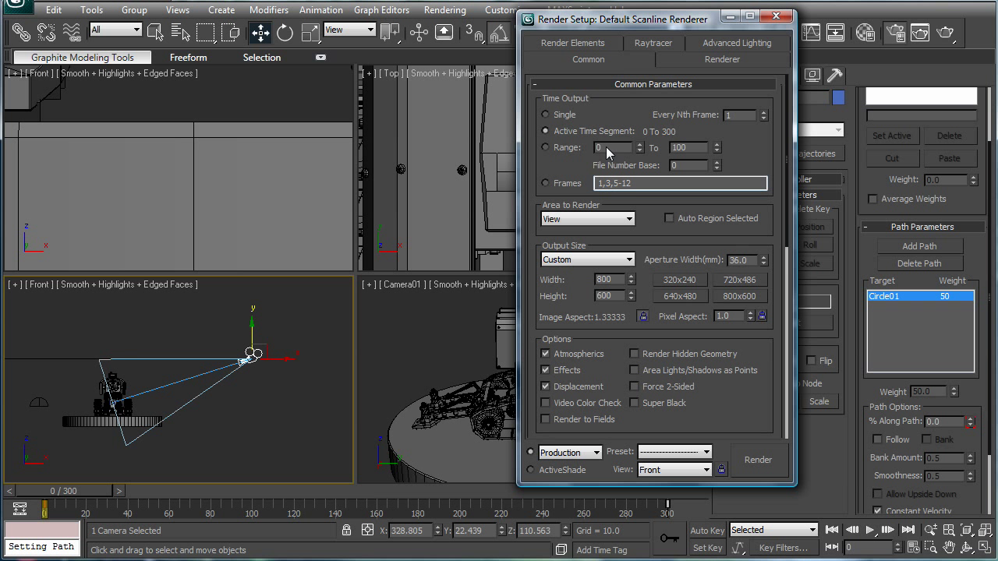
mouse_move(671, 119)
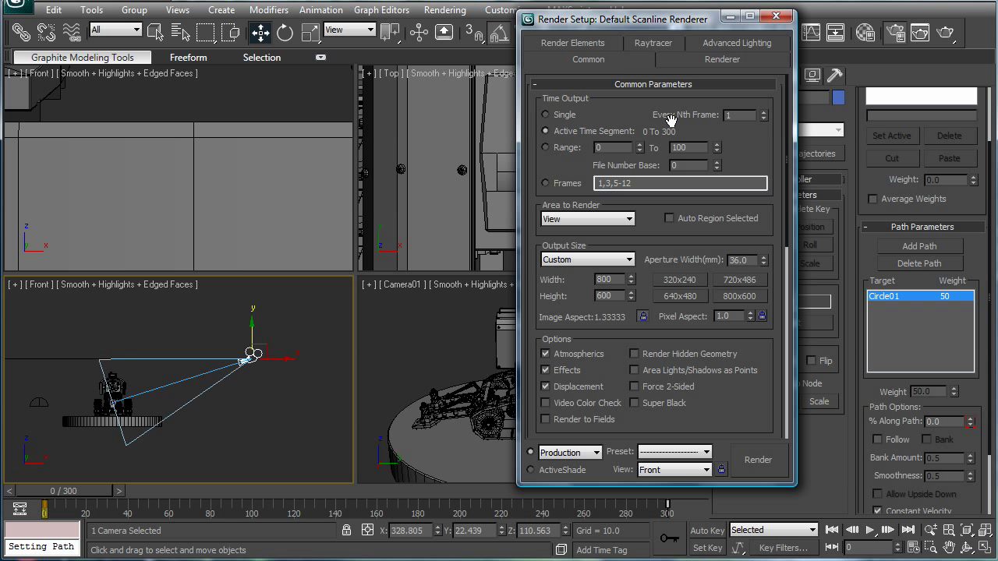
mouse_move(706, 176)
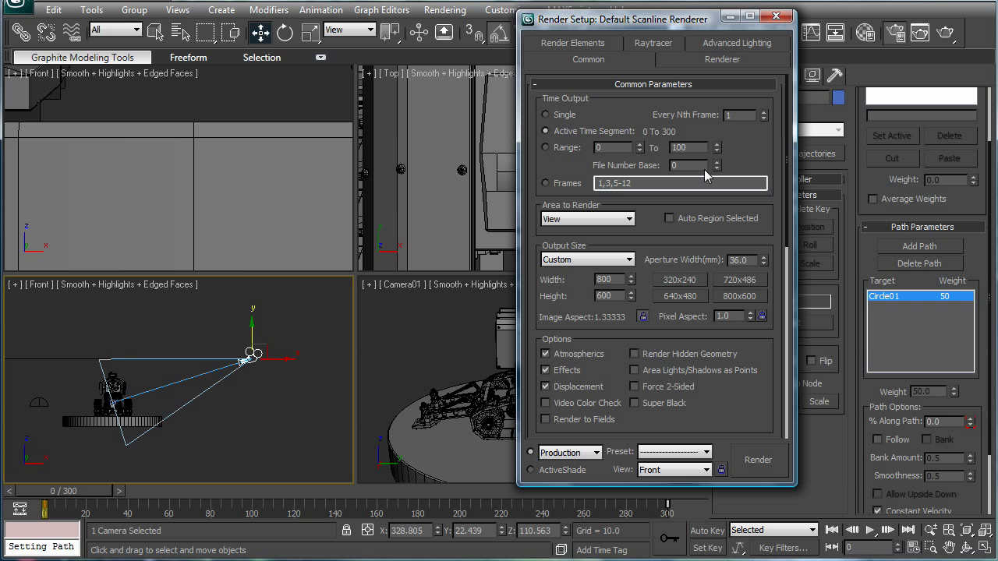
- Set the render output to save the movie as 'SMTC final .avi'
scroll(down, 3)
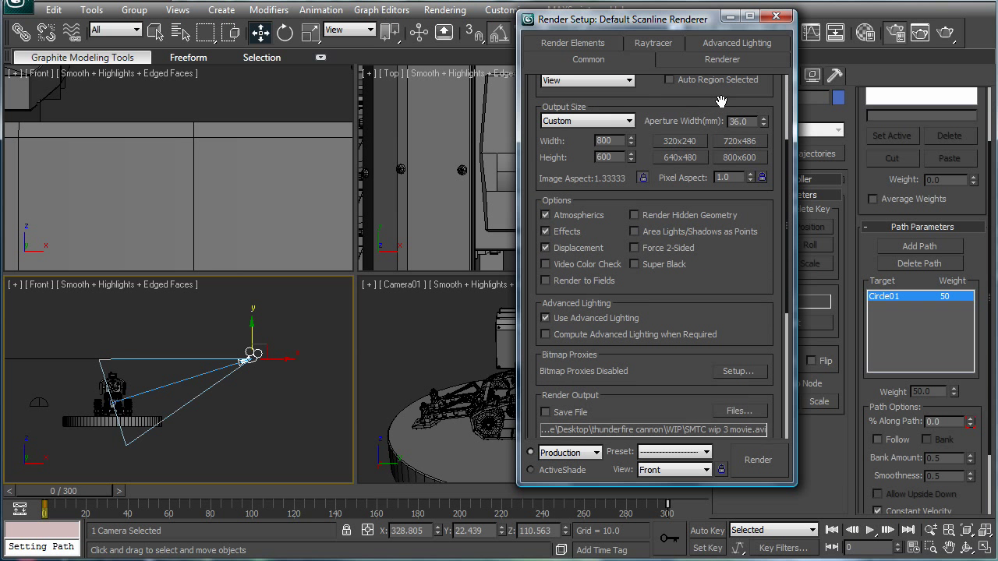
scroll(down, 3)
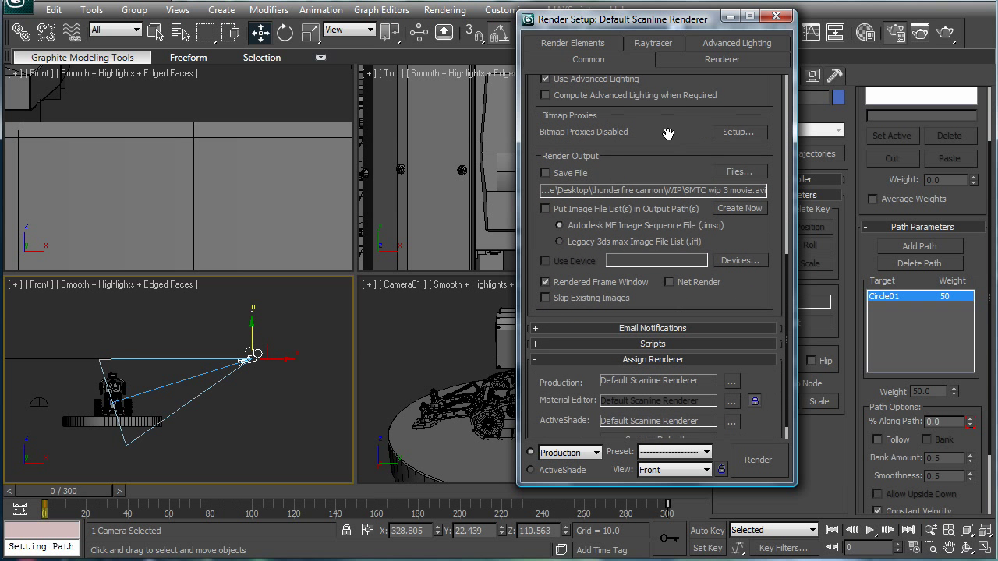
click(721, 59)
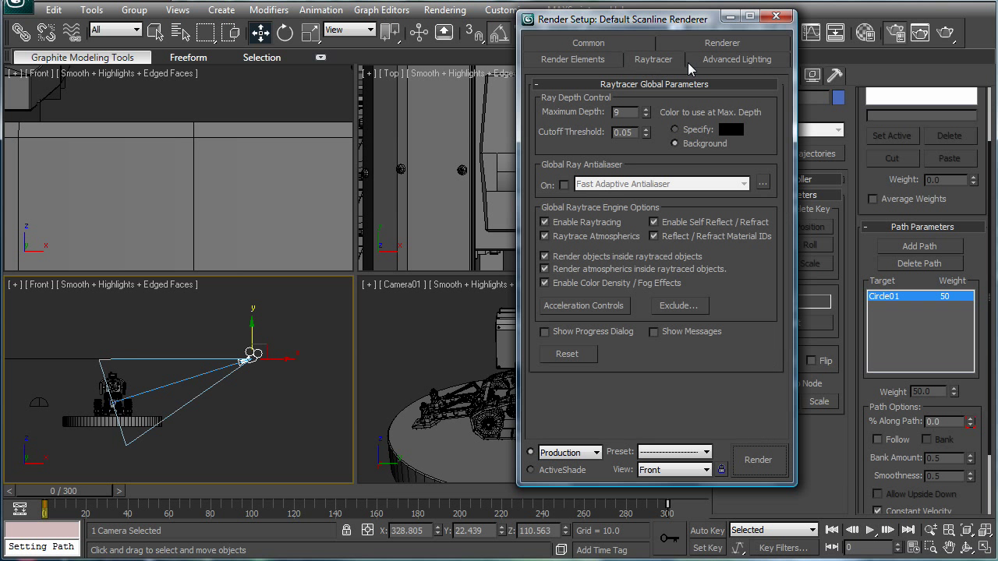
click(736, 59)
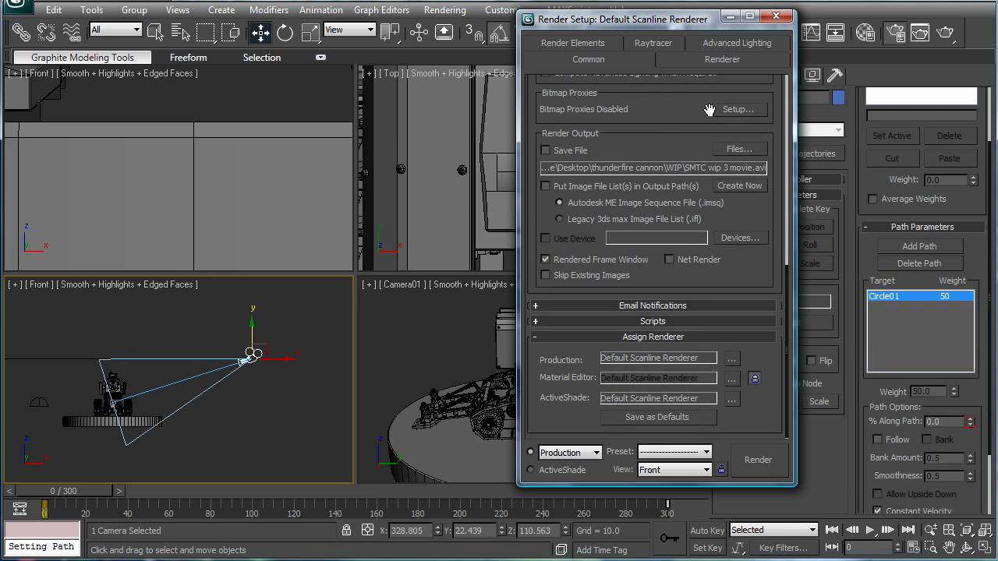
scroll(up, 3)
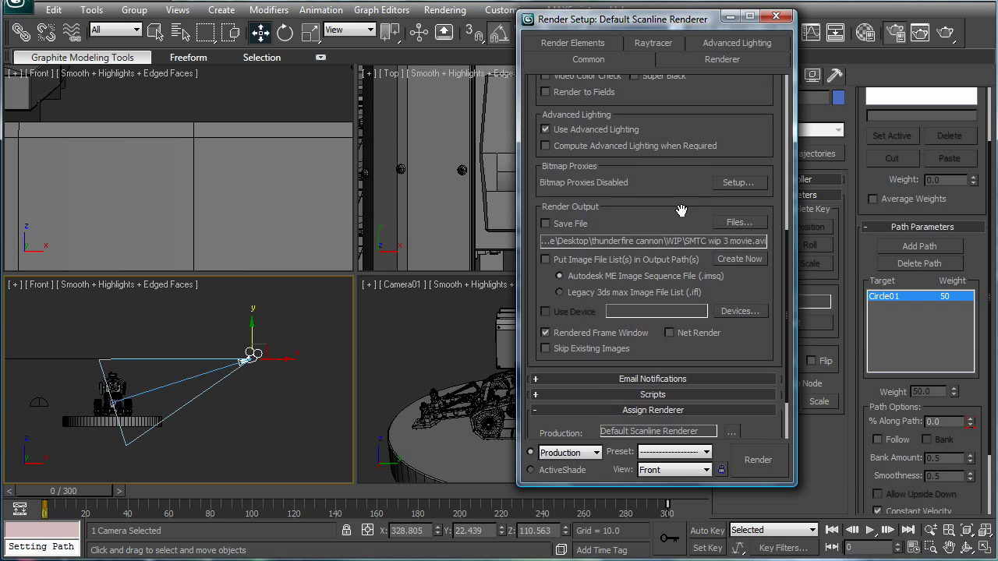
click(738, 223)
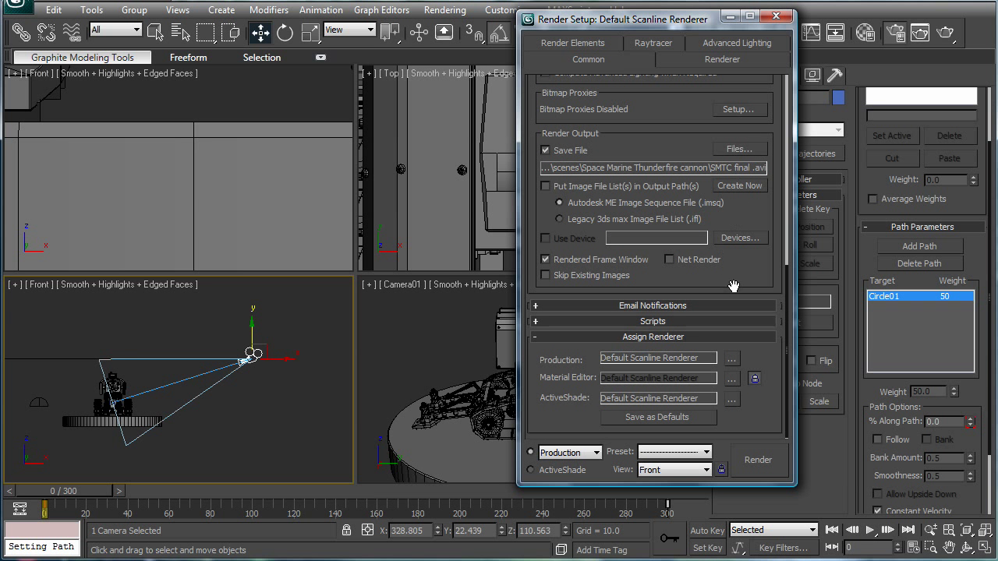
mouse_move(750, 269)
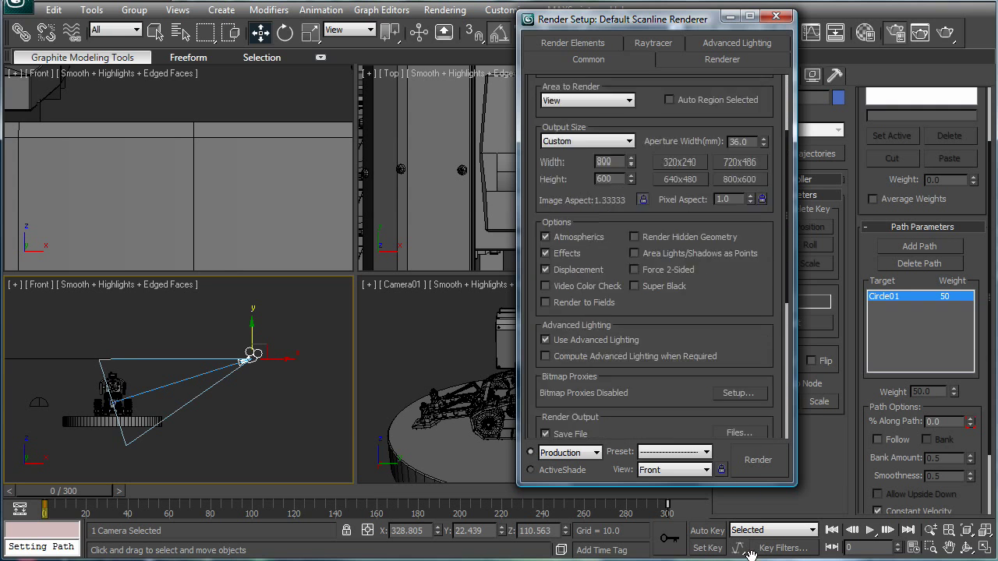
scroll(down, 3)
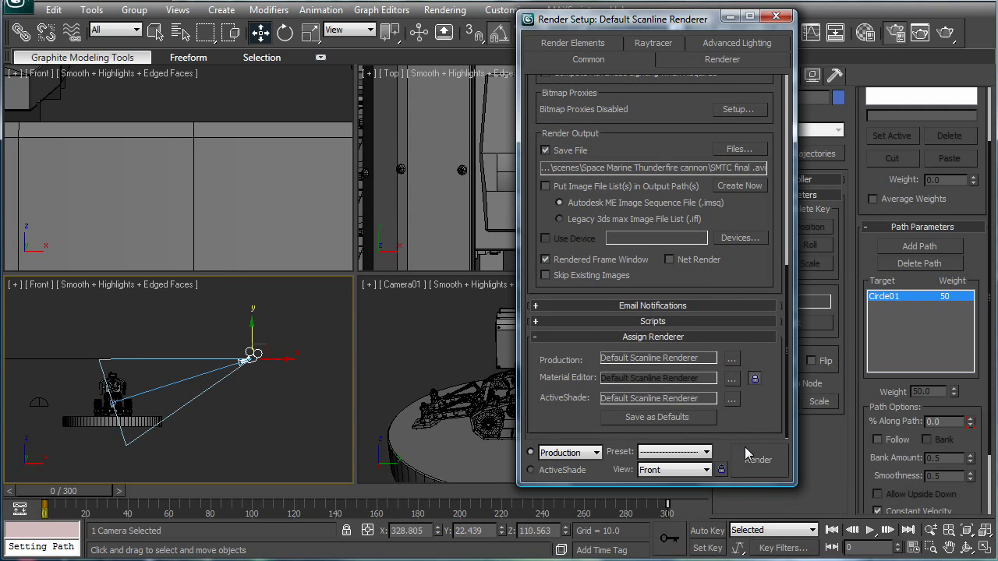
click(757, 459)
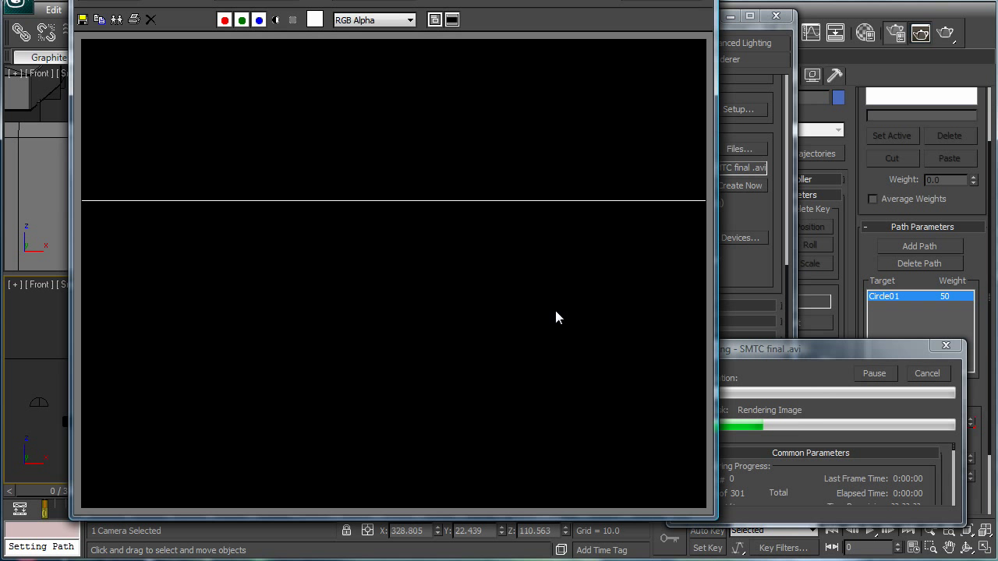
mouse_move(546, 311)
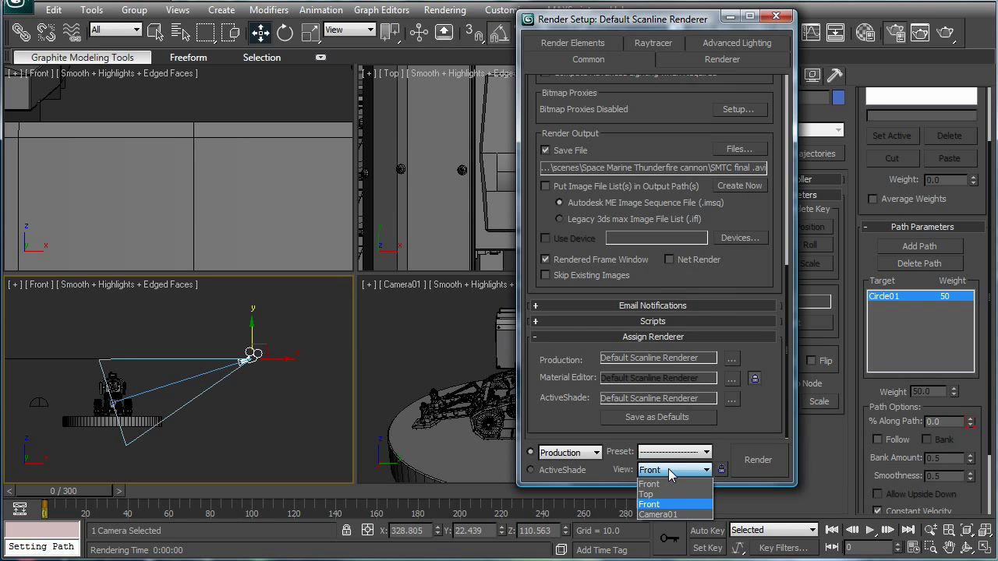
- Switch the render view to Camera01 and start rendering the animation
click(657, 514)
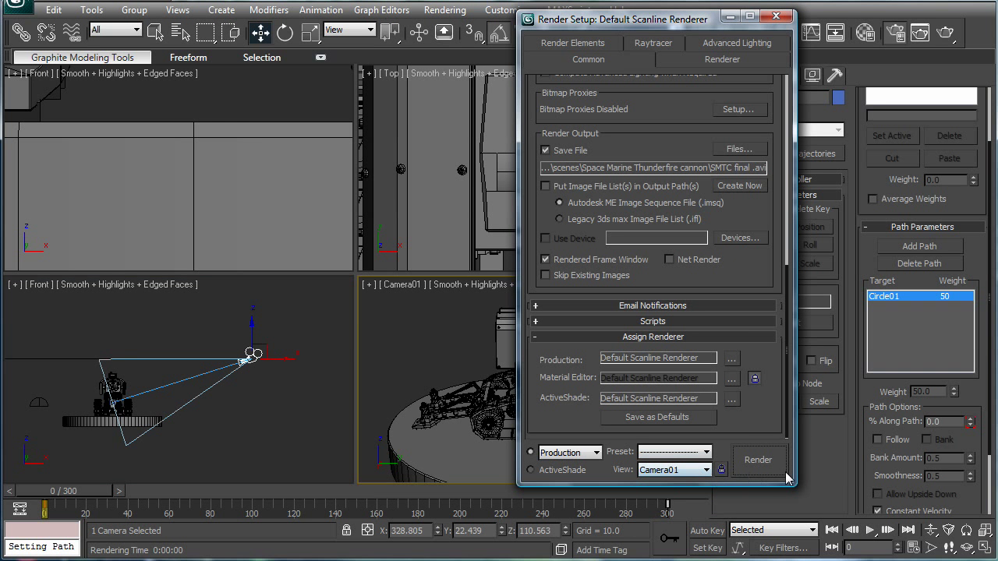
click(758, 460)
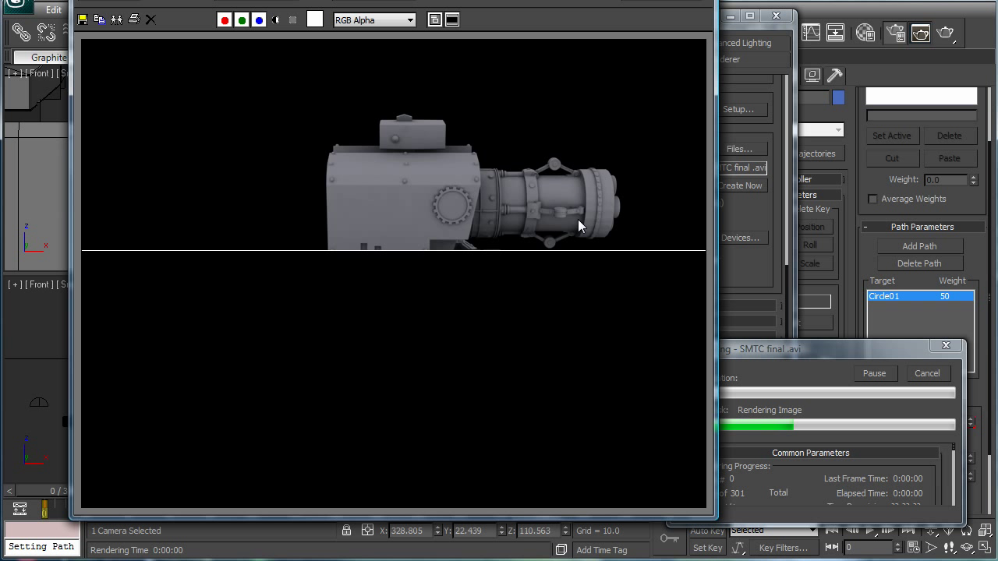
mouse_move(586, 226)
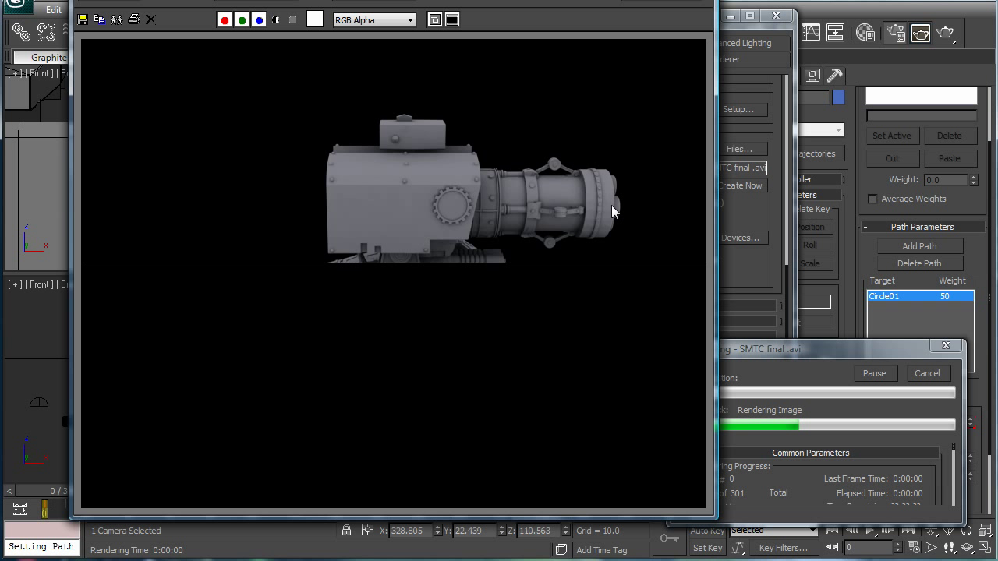
mouse_move(608, 268)
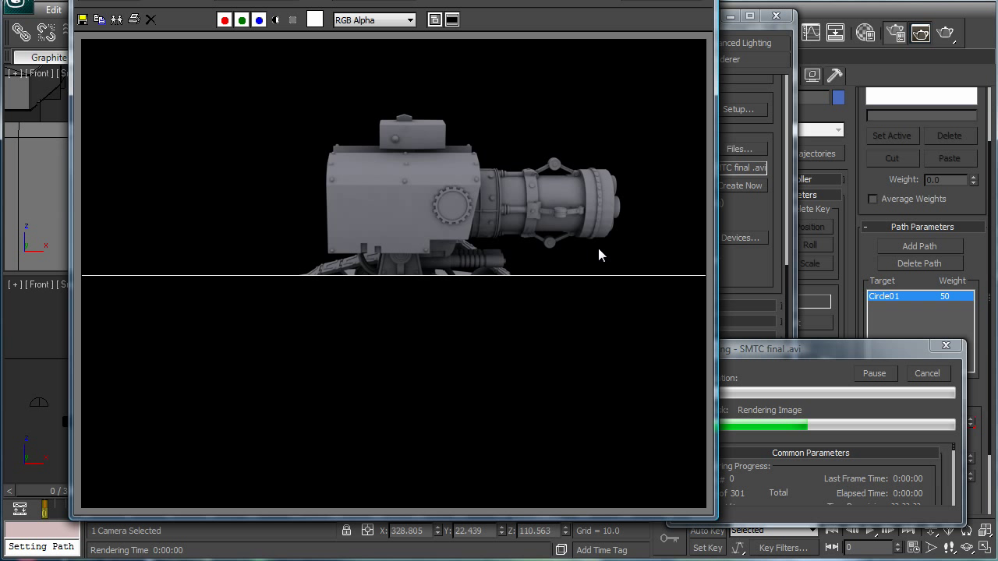
mouse_move(550, 314)
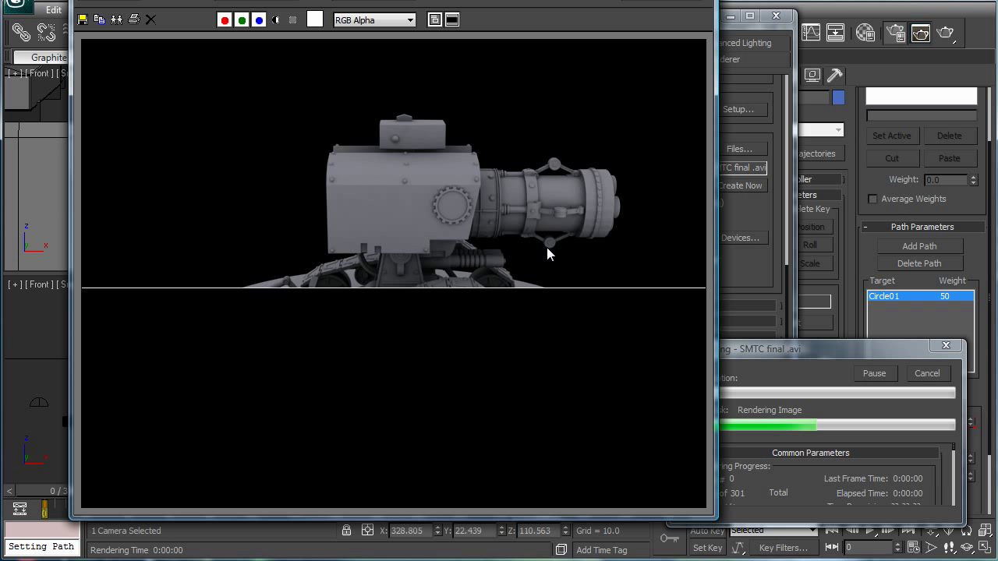
mouse_move(468, 261)
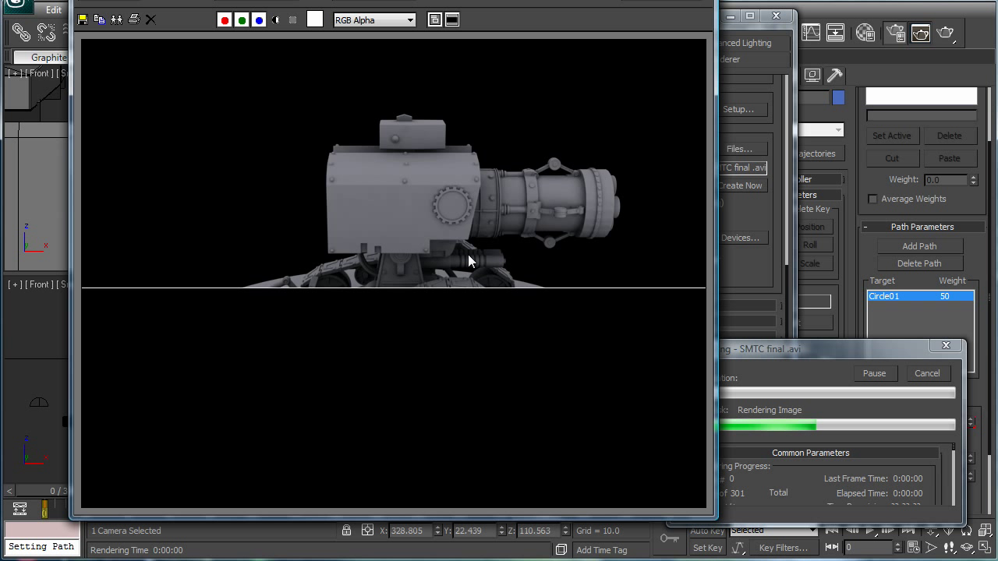
mouse_move(486, 290)
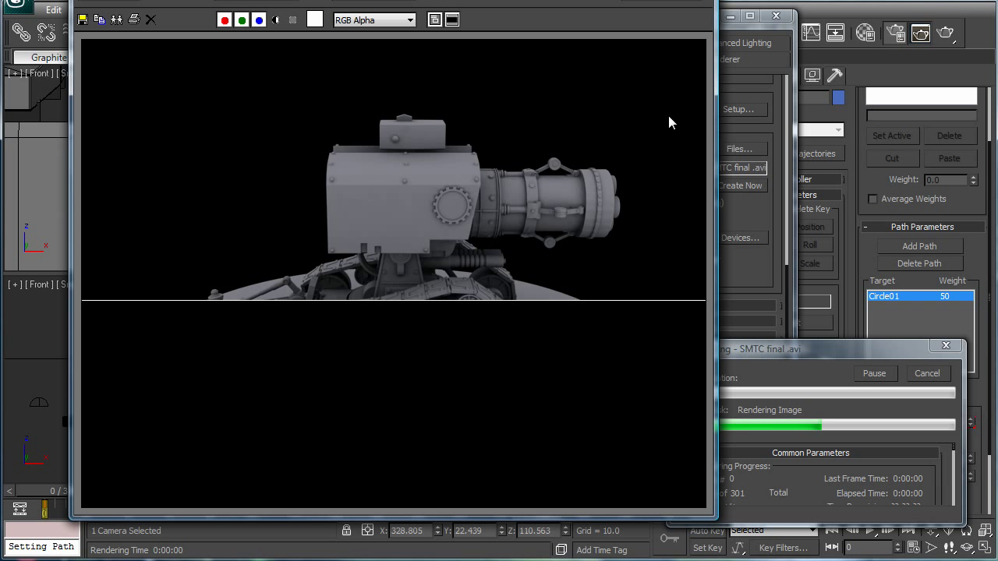
mouse_move(673, 117)
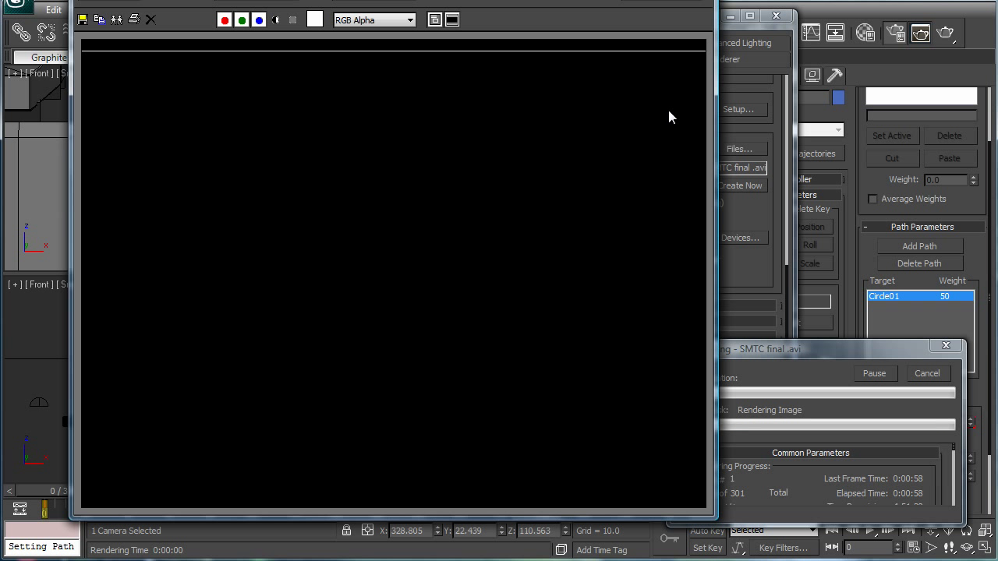
mouse_move(916, 350)
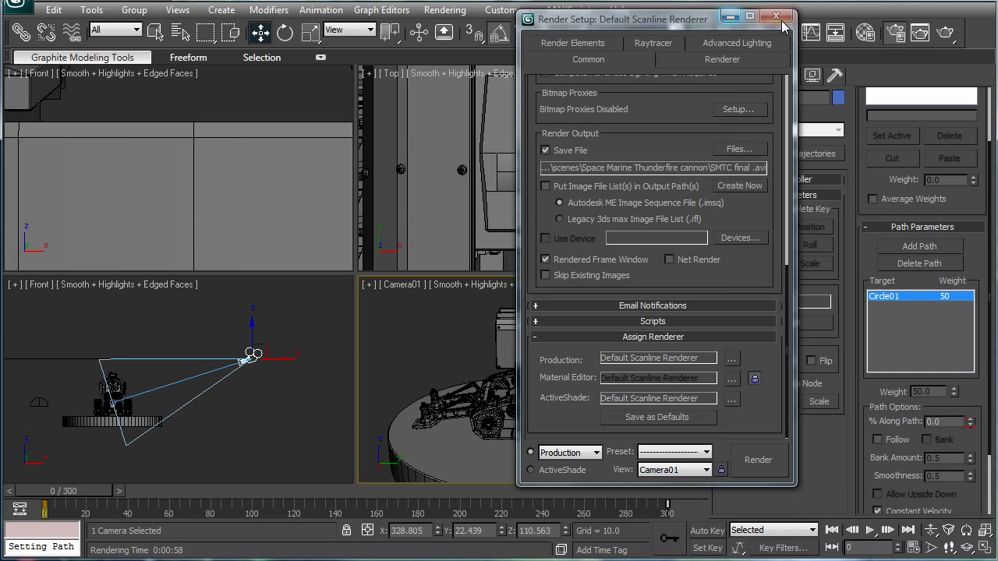
- Replace Cylinder42's UVW Mapping modifier with a Smooth modifier
click(775, 17)
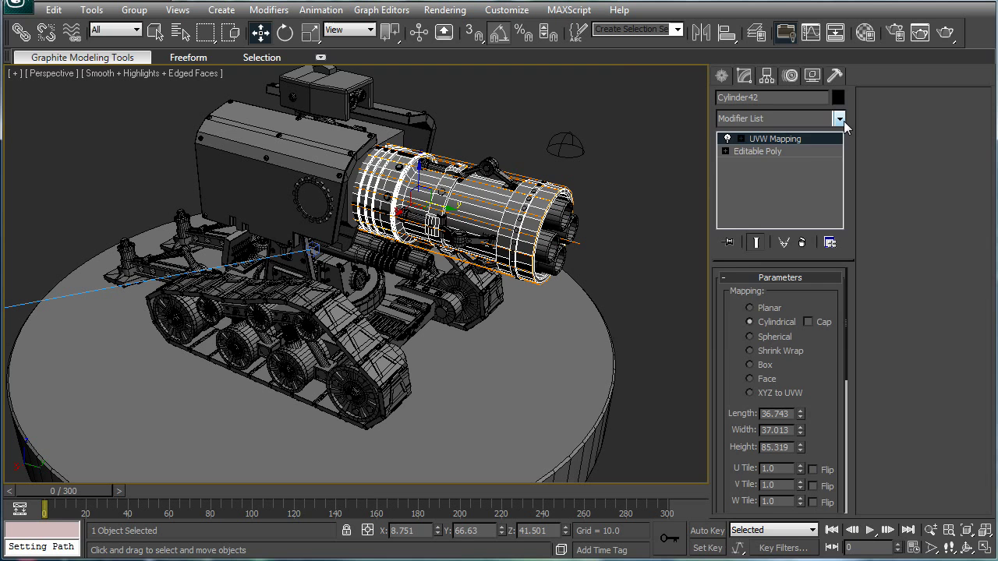
click(839, 119)
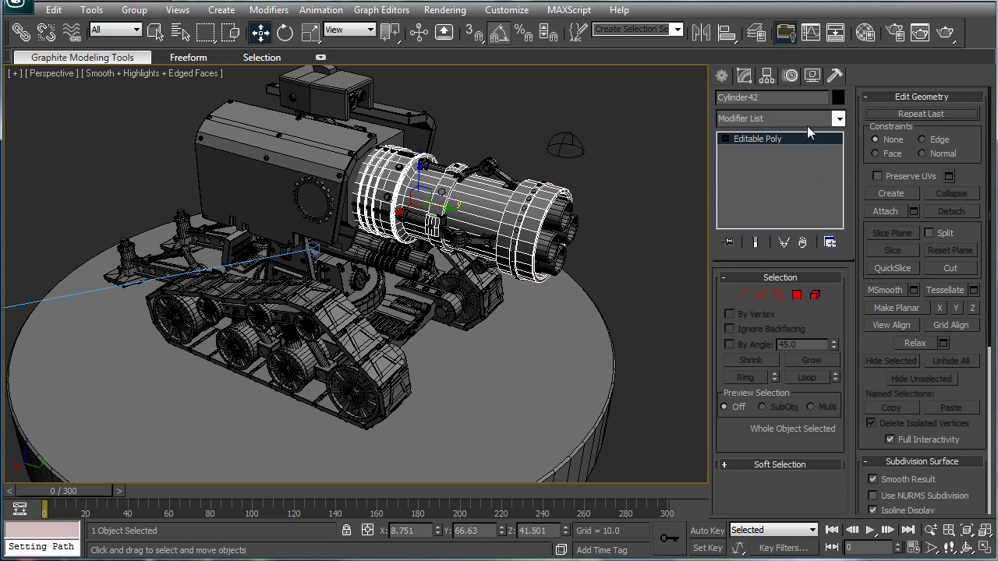
click(839, 119)
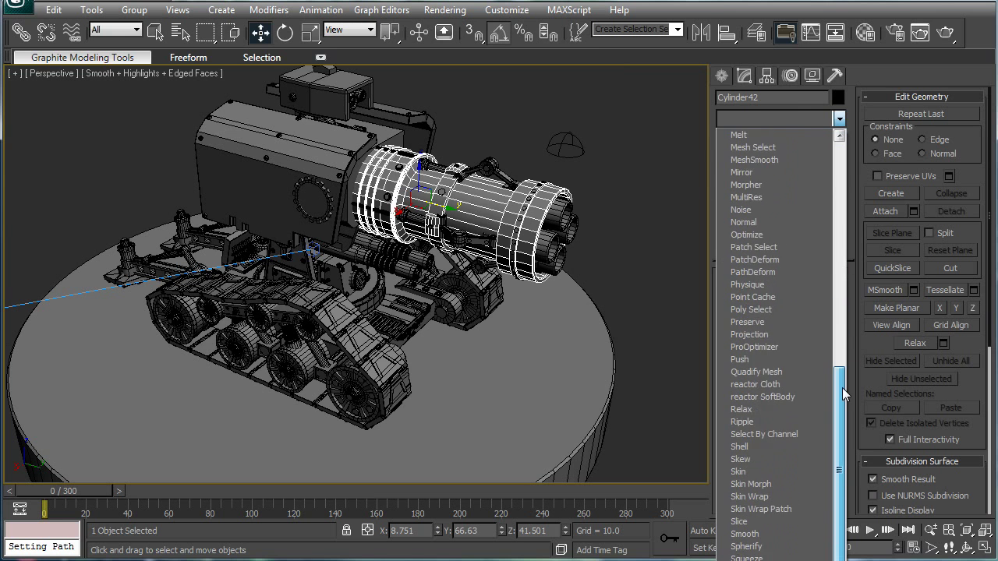
scroll(up, 3)
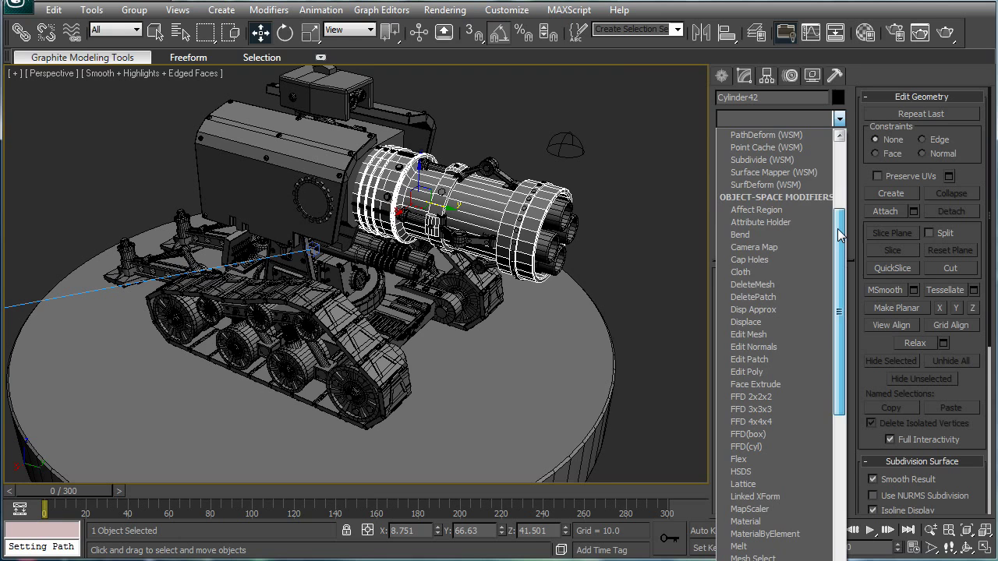
scroll(down, 3)
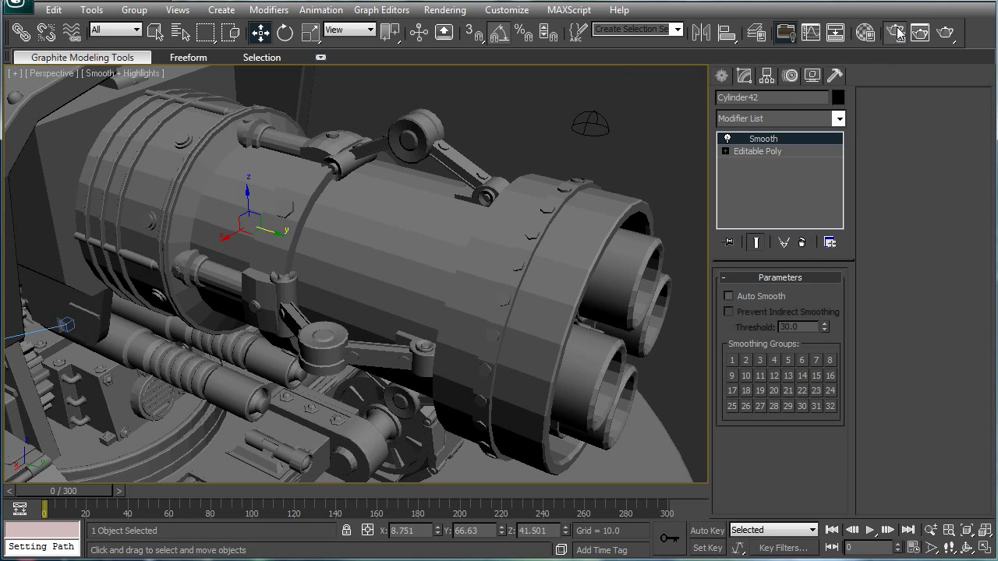
- Render a single 320x240 test frame, confirm the file overwrite, and close the result
click(757, 459)
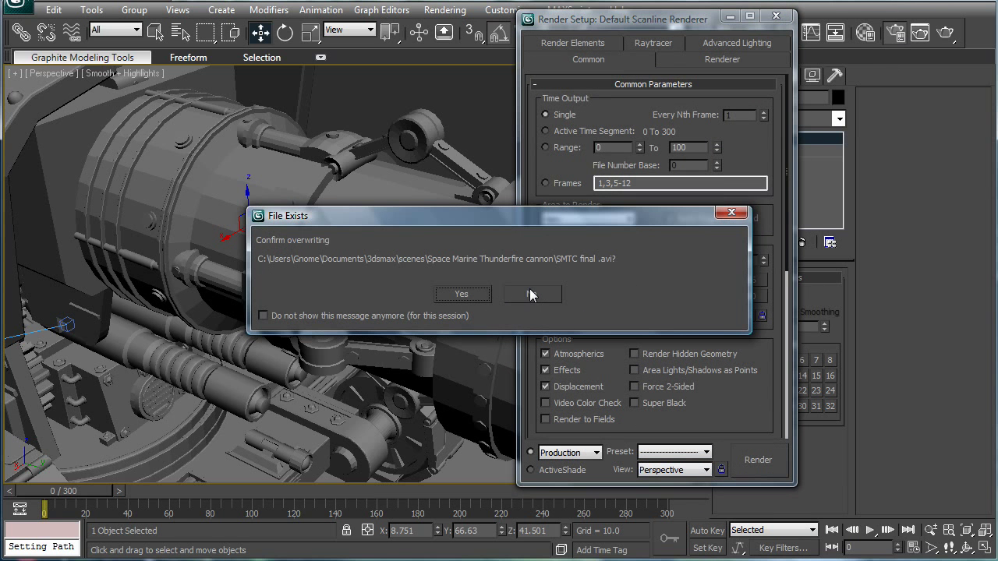
click(461, 294)
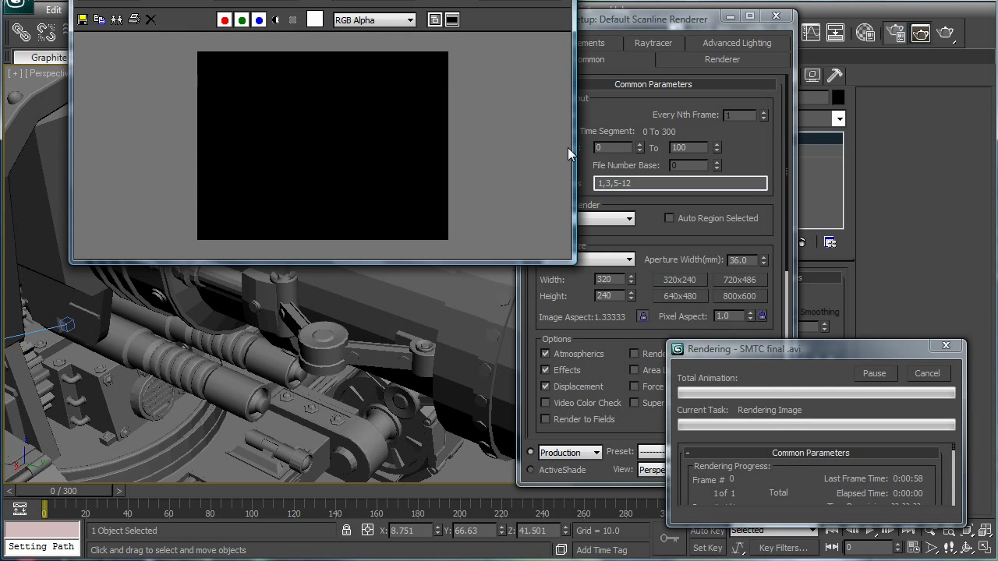
mouse_move(423, 133)
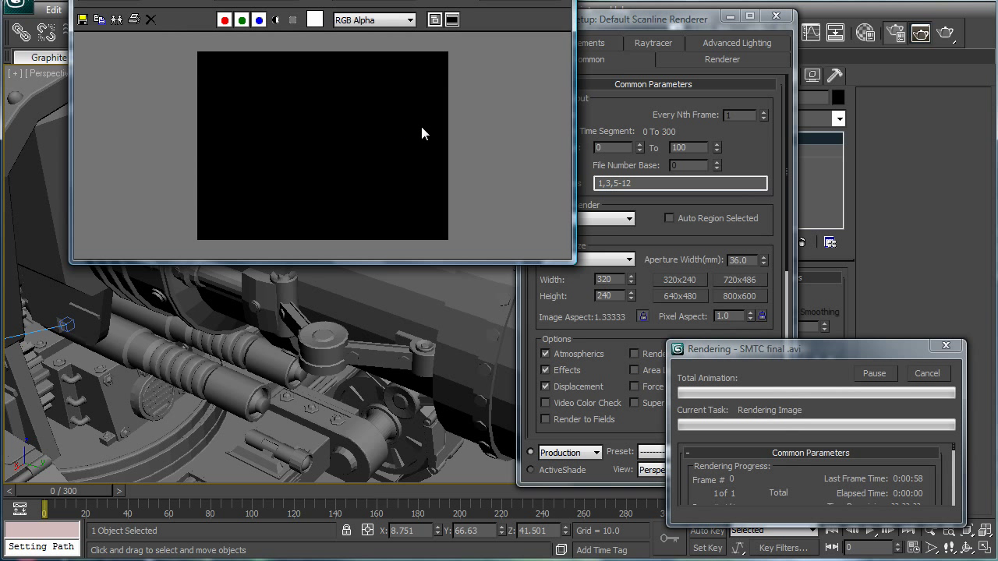
mouse_move(475, 327)
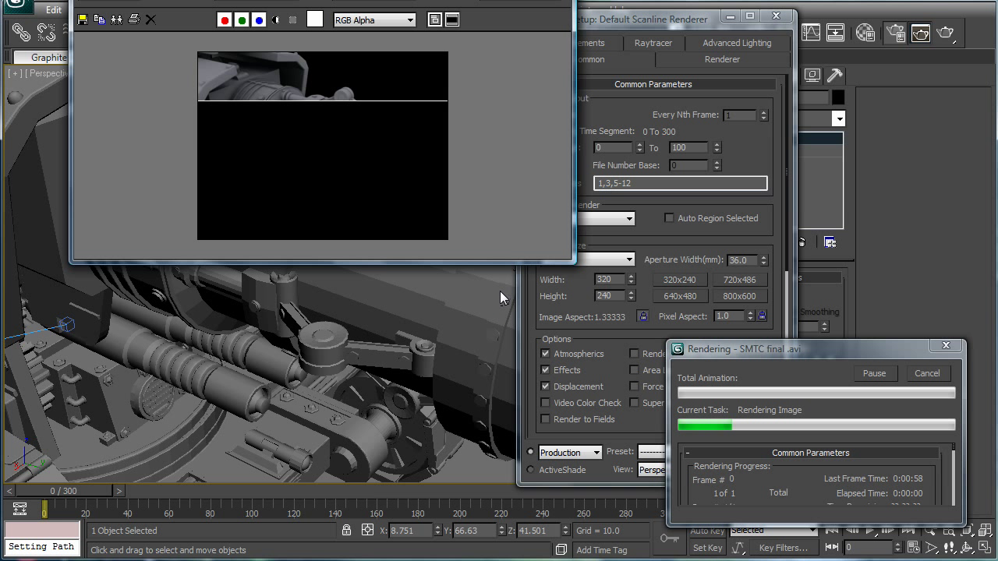
mouse_move(99, 49)
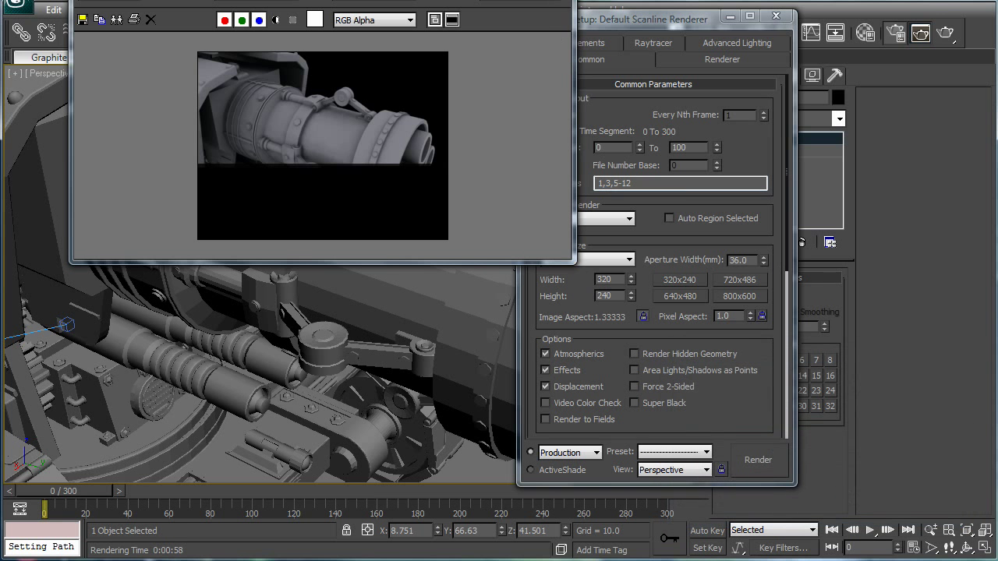
click(150, 18)
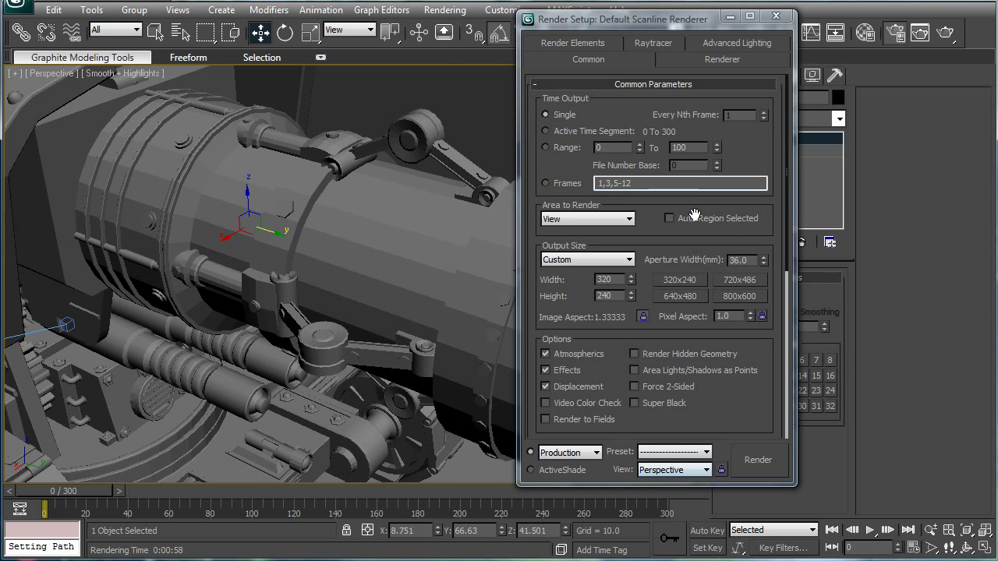
- Set Time Output to Active Time Segment (0–300) and the render view to Camera01
click(672, 469)
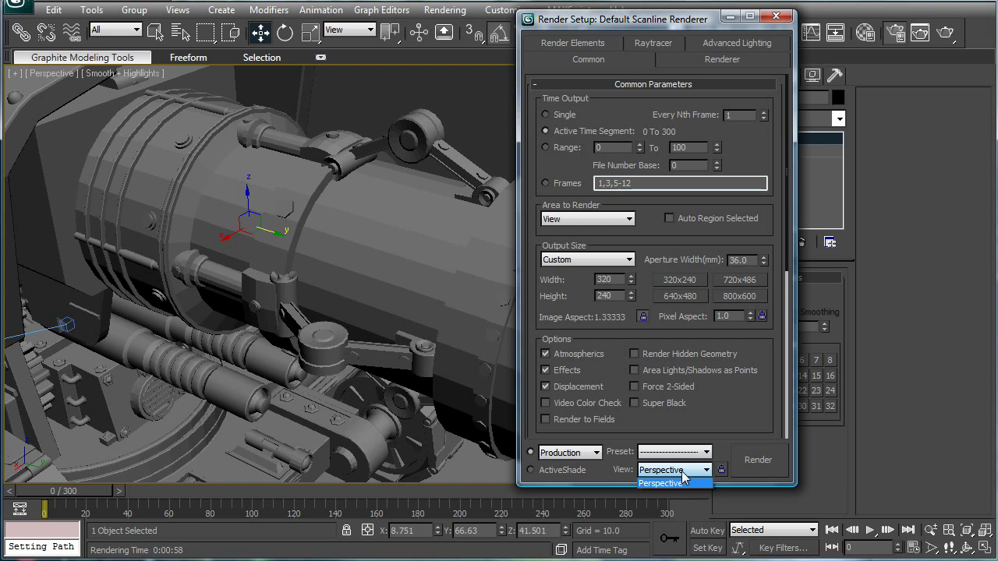
click(668, 484)
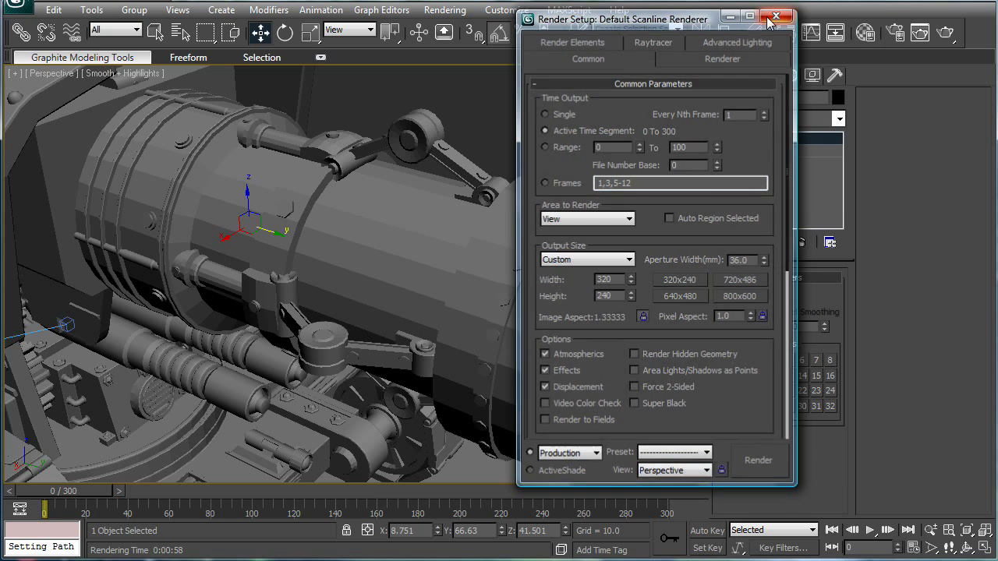
click(775, 16)
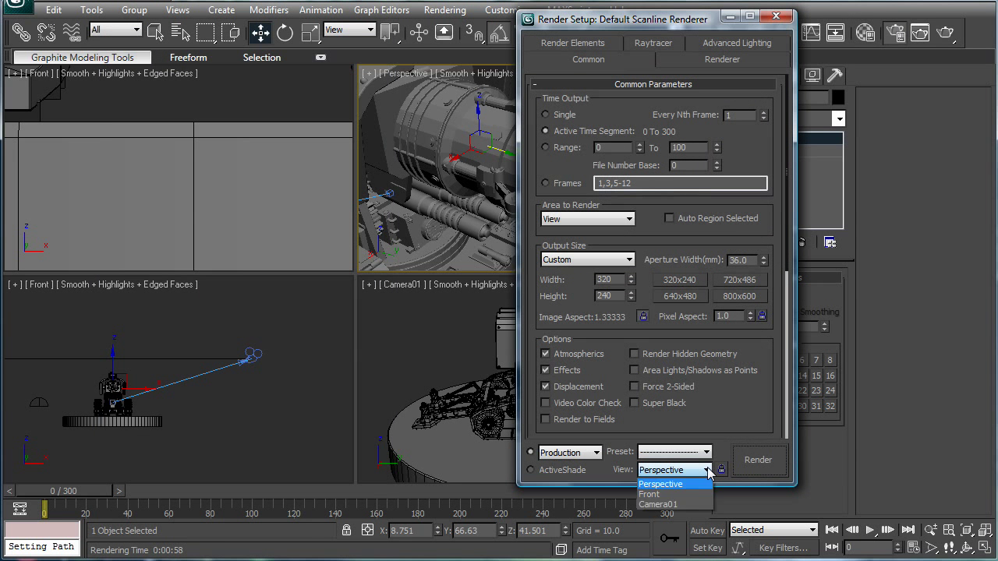
click(658, 504)
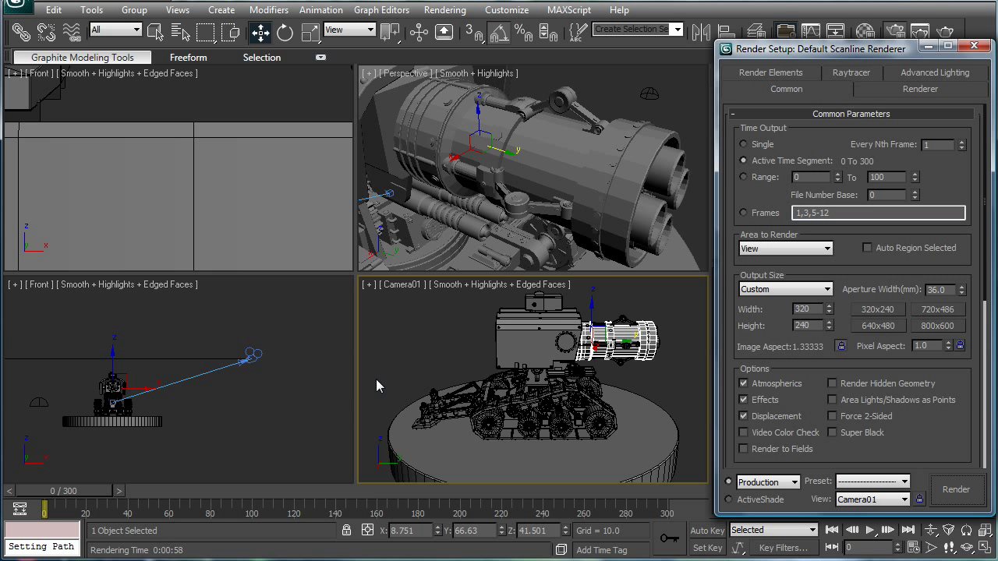
mouse_move(541, 329)
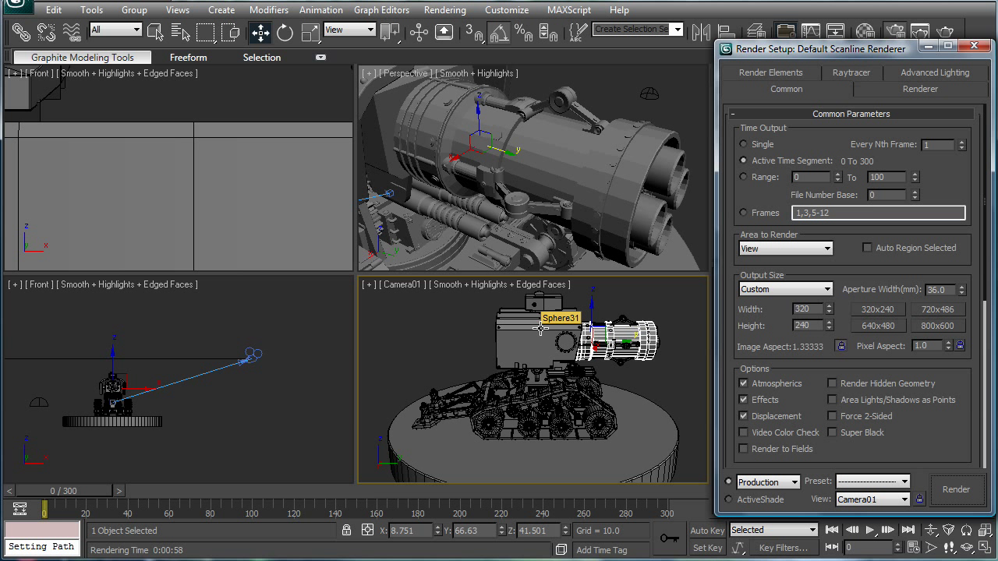
mouse_move(426, 392)
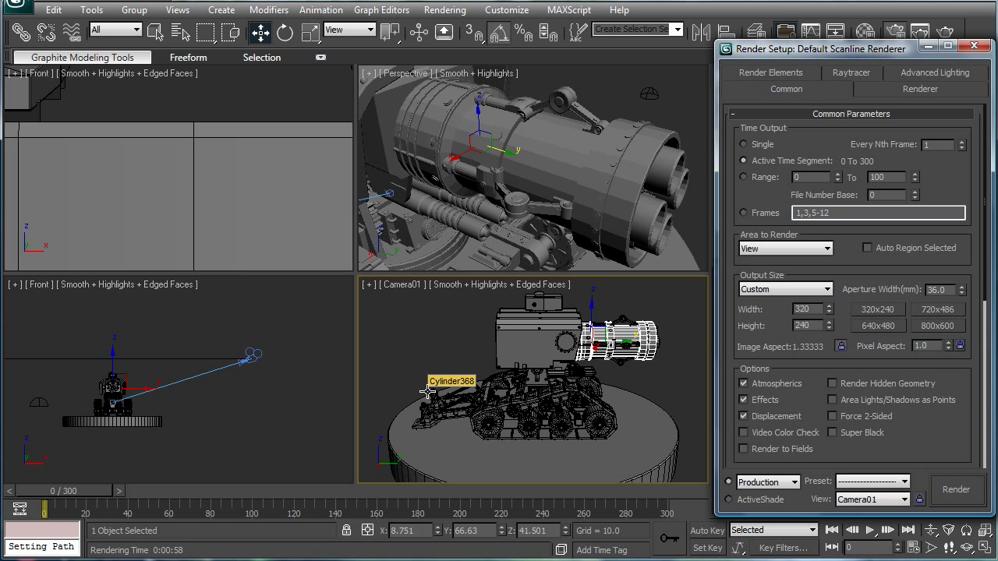
mouse_move(514, 335)
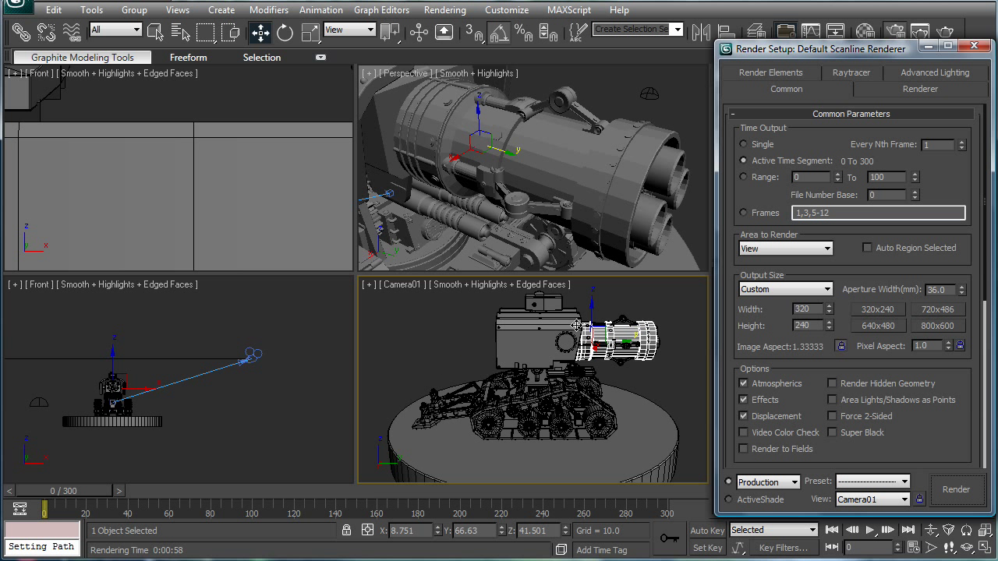
mouse_move(557, 390)
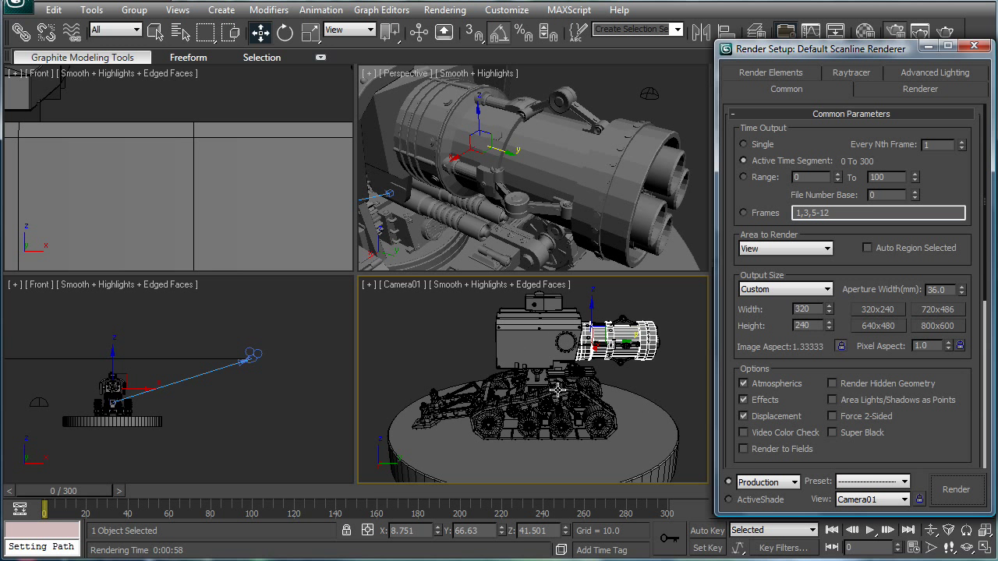